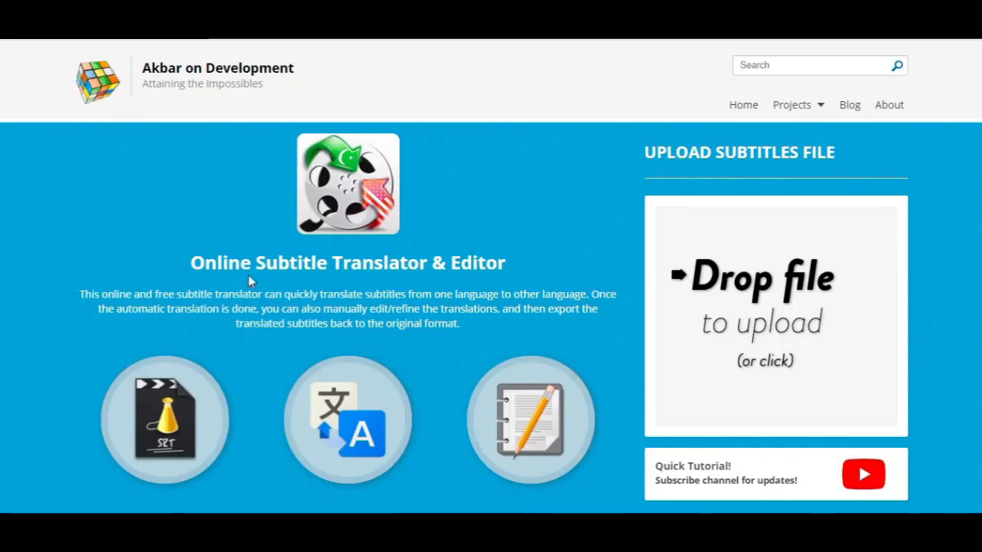
mouse_move(280, 97)
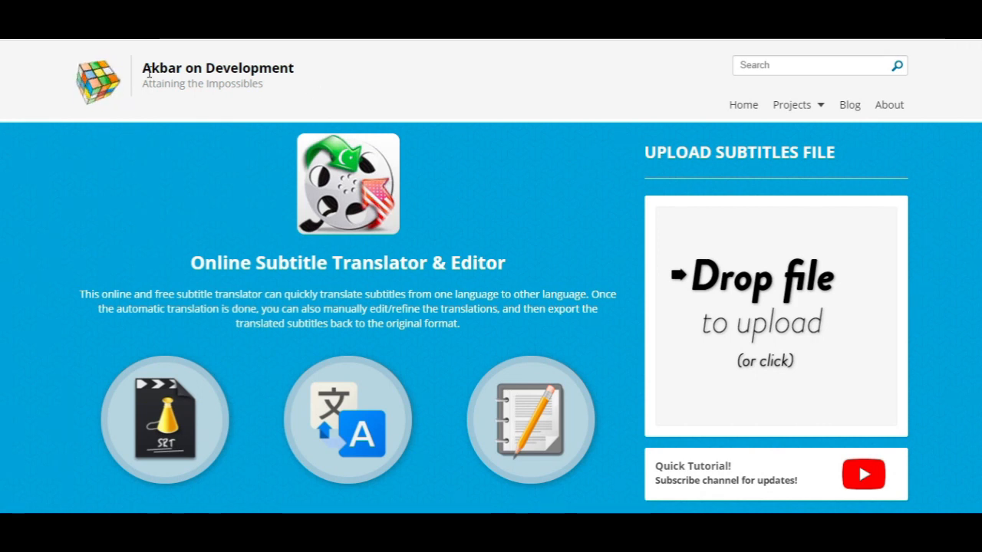
mouse_move(322, 71)
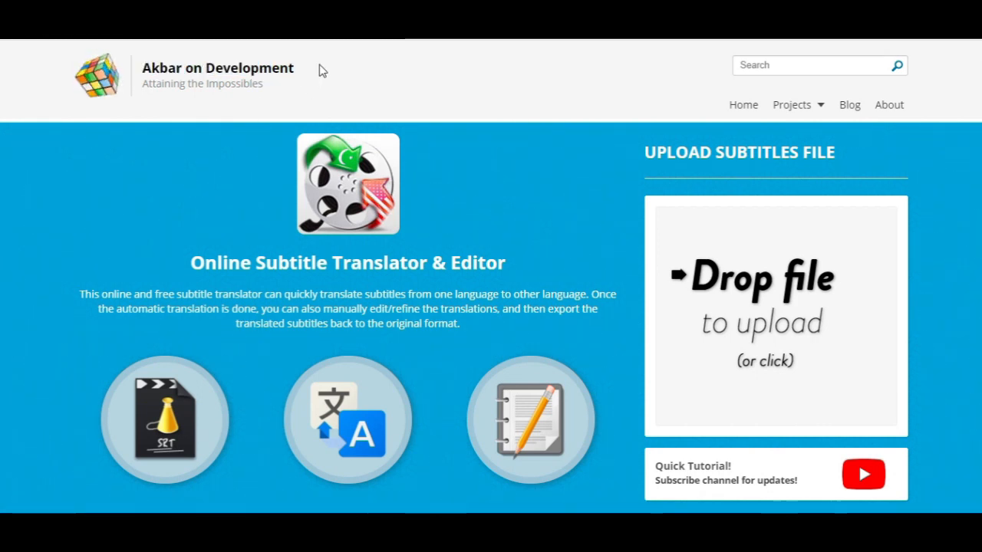
mouse_move(98, 215)
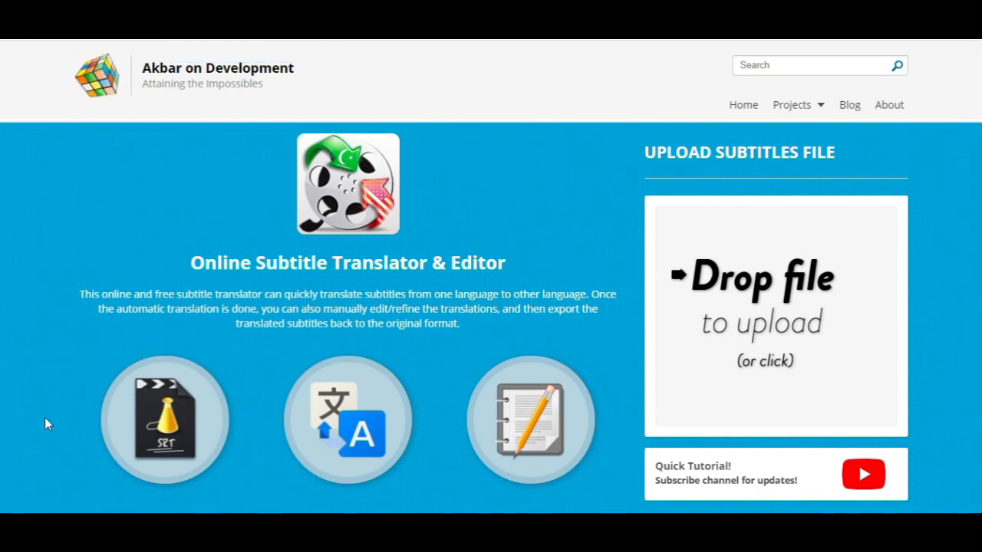
mouse_move(203, 259)
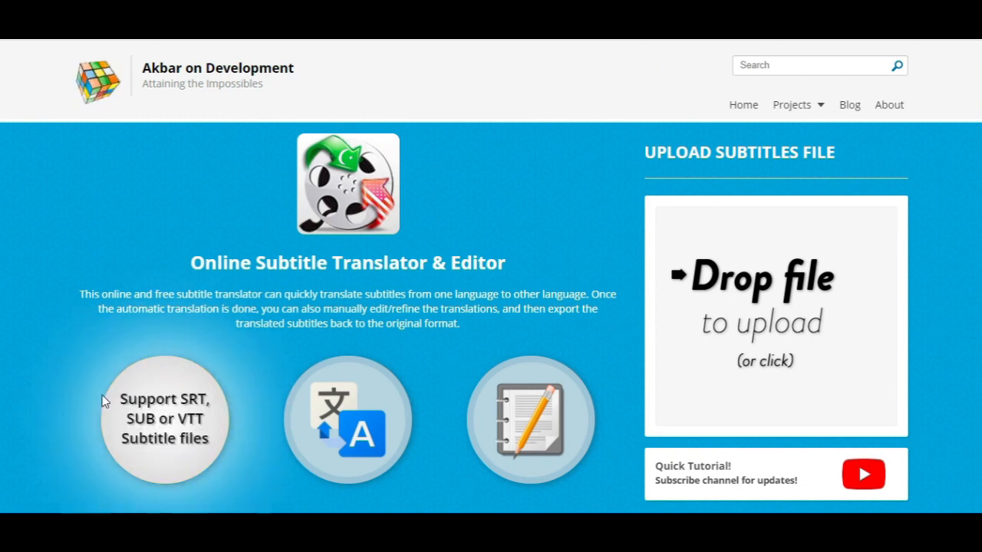
mouse_move(162, 428)
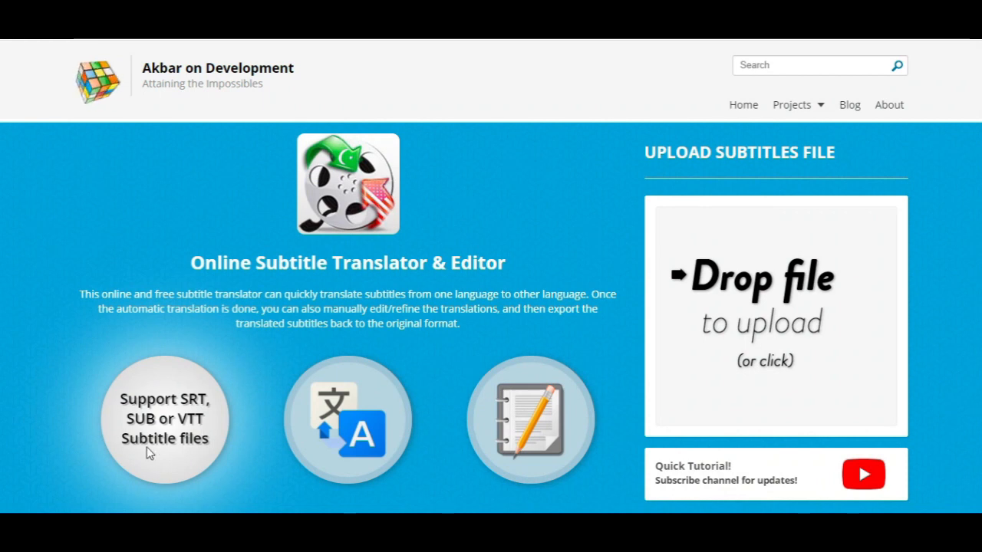
mouse_move(213, 405)
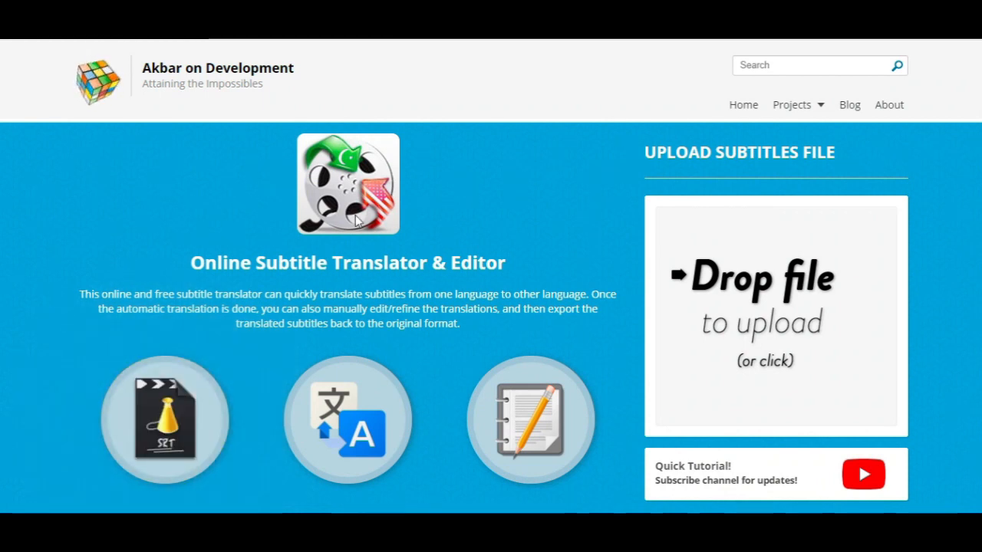
- Upload Wildwitch.2018.720p.WEB-DL.x265.HEVC.resynced.srt (48.4 KiB) to the online translator
scroll(down, 3)
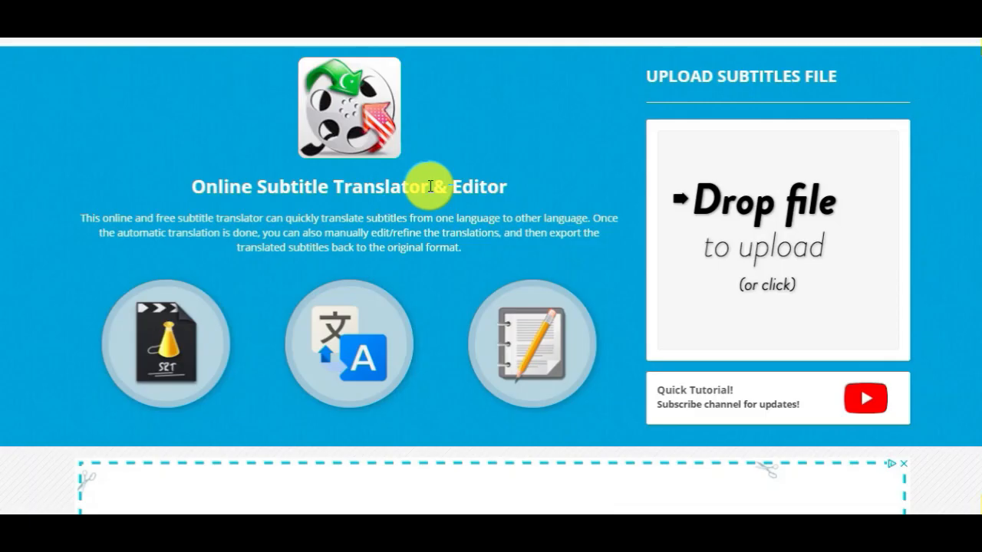
mouse_move(777, 154)
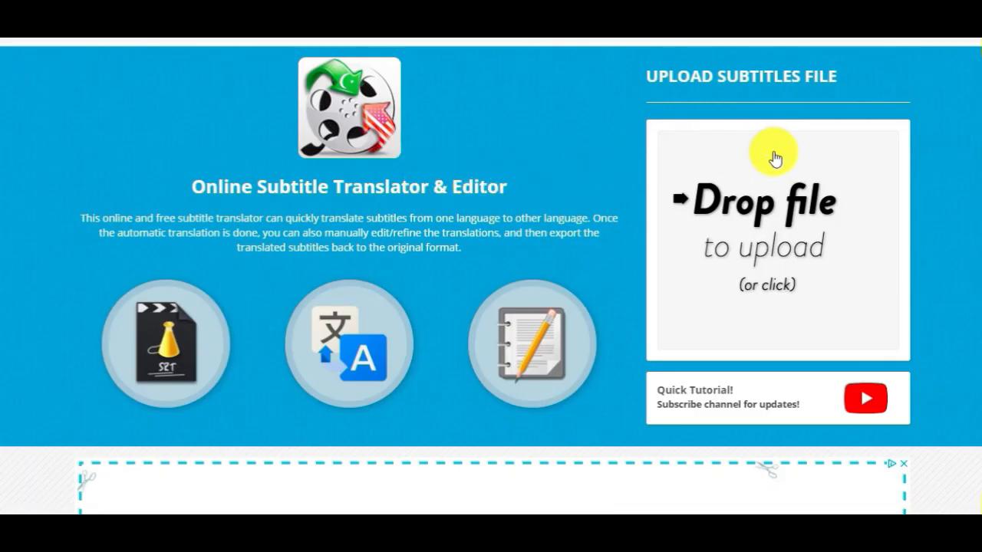
mouse_move(714, 300)
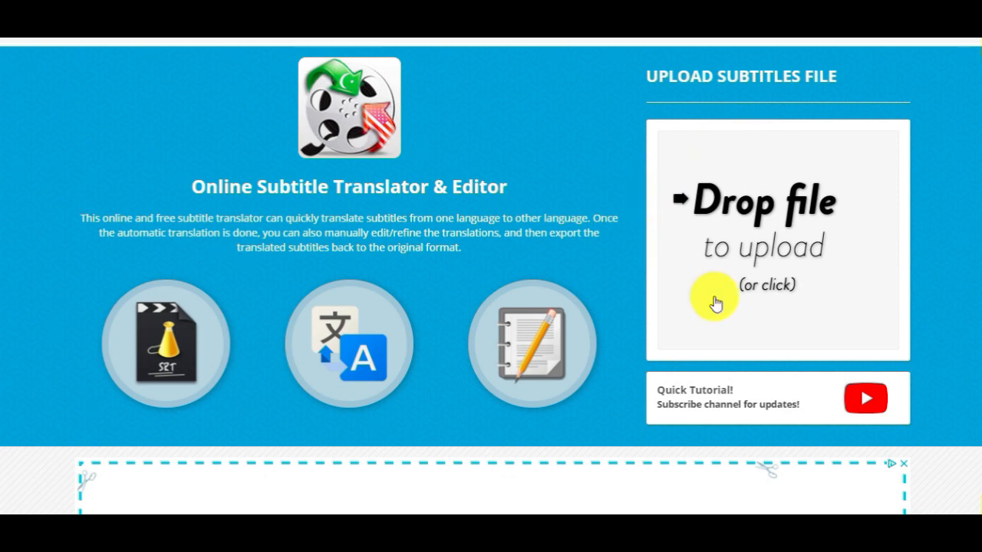
mouse_move(657, 189)
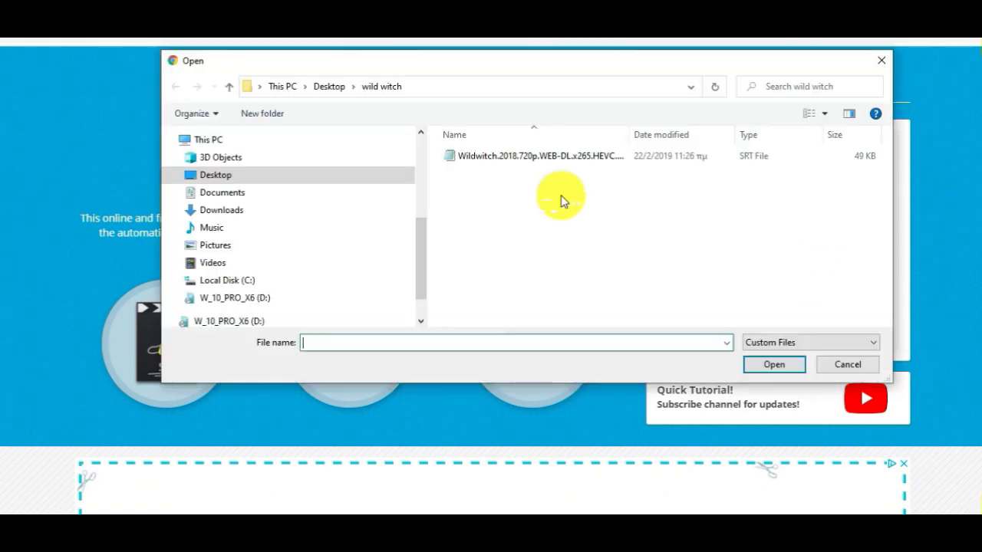
mouse_move(541, 155)
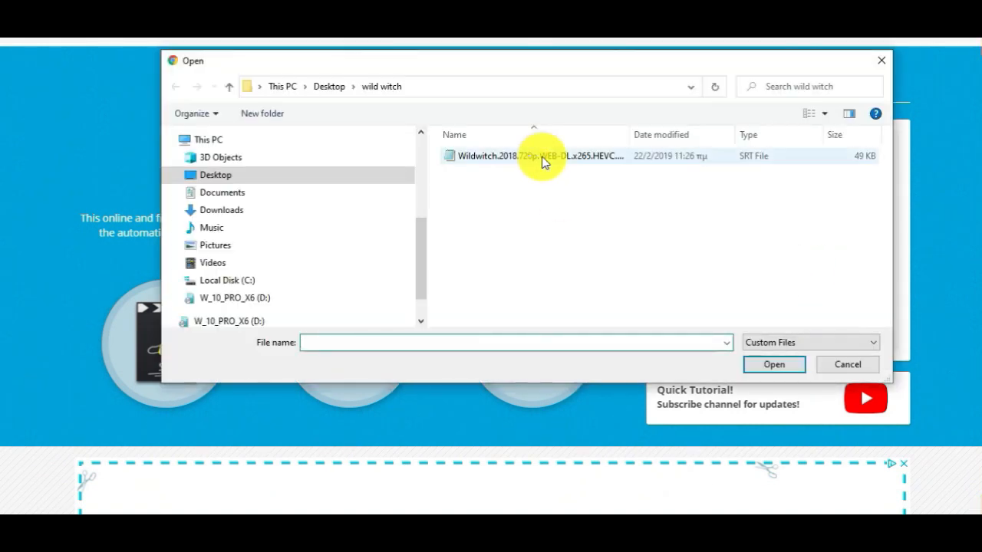
click(847, 365)
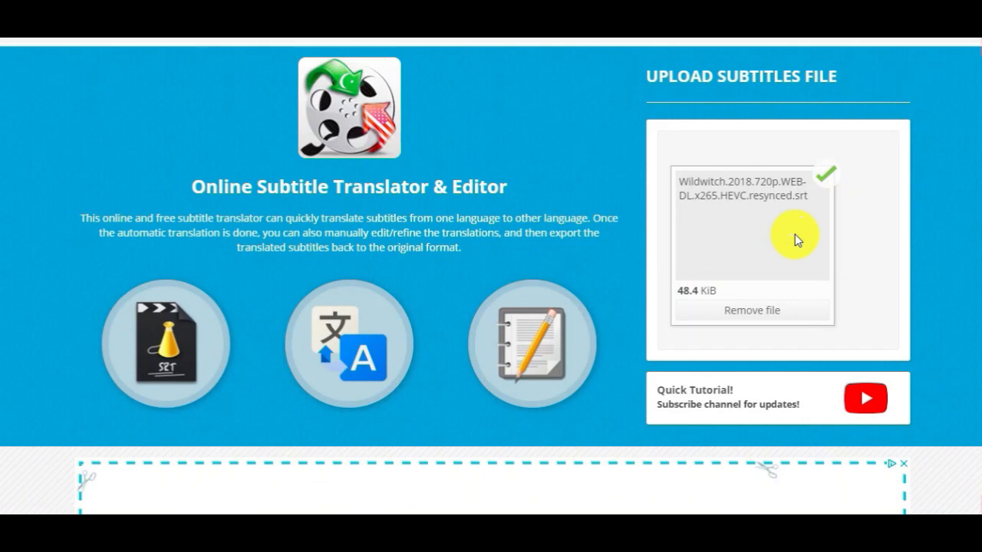
mouse_move(921, 225)
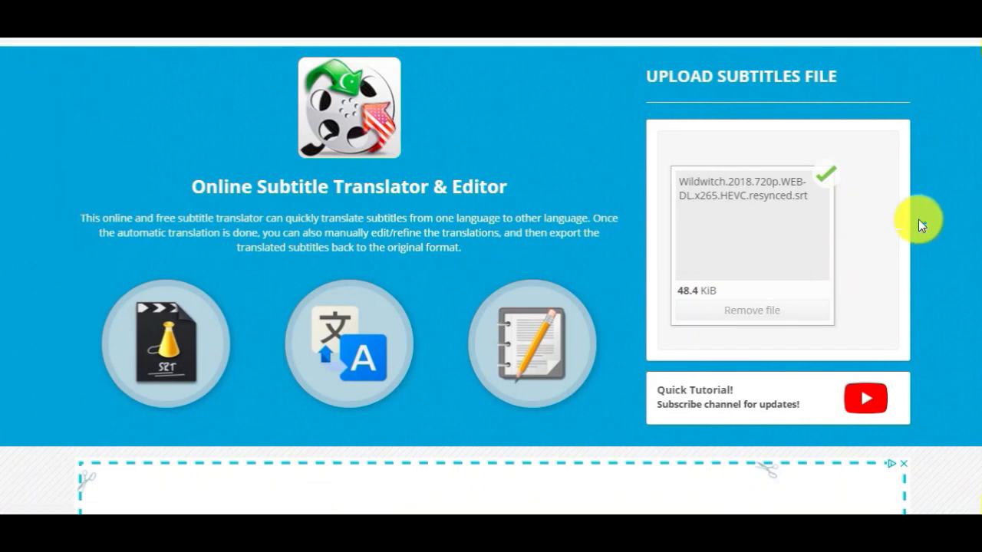
- Scroll the loaded Wildwitch table of timings, original and translated lines up to the Translator toolbar
scroll(down, 3)
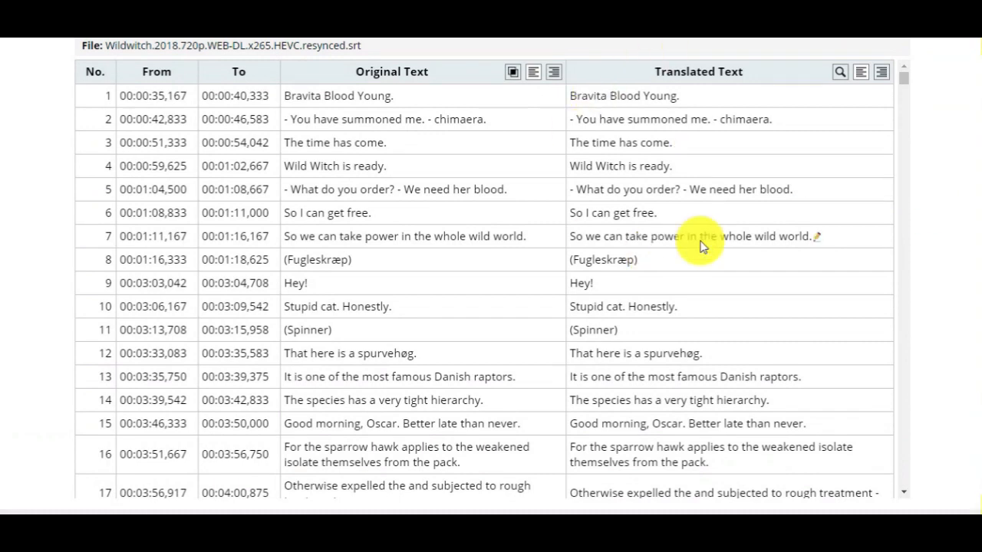
mouse_move(372, 324)
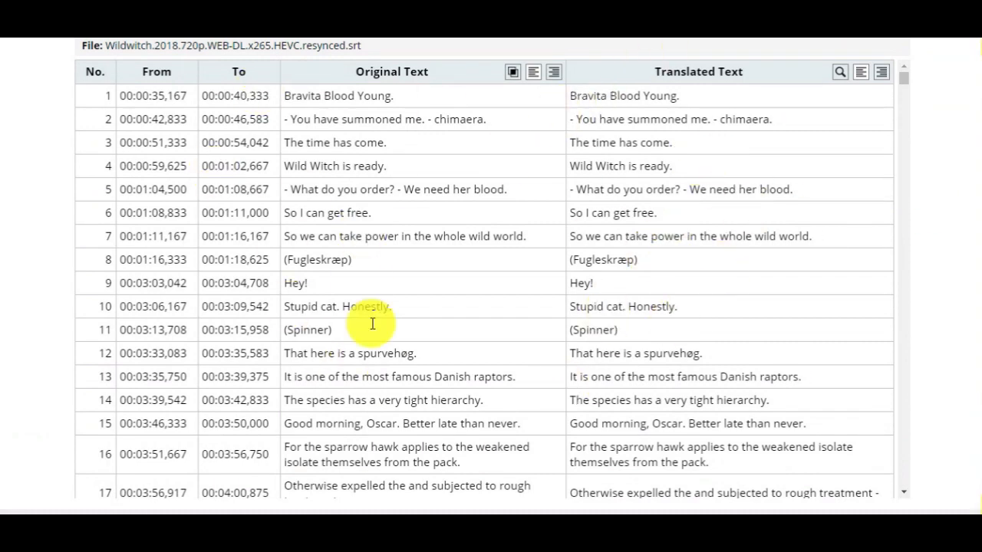
mouse_move(938, 240)
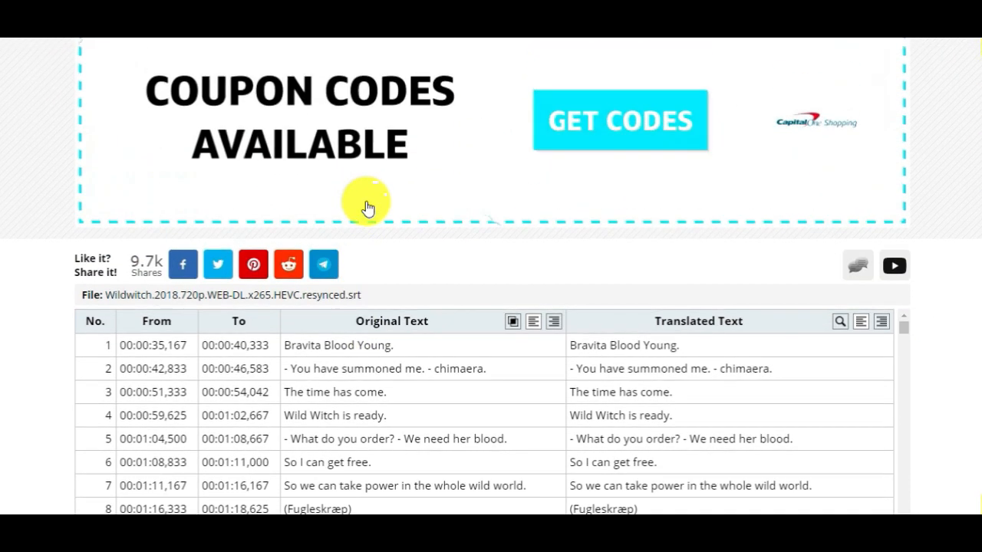
scroll(up, 3)
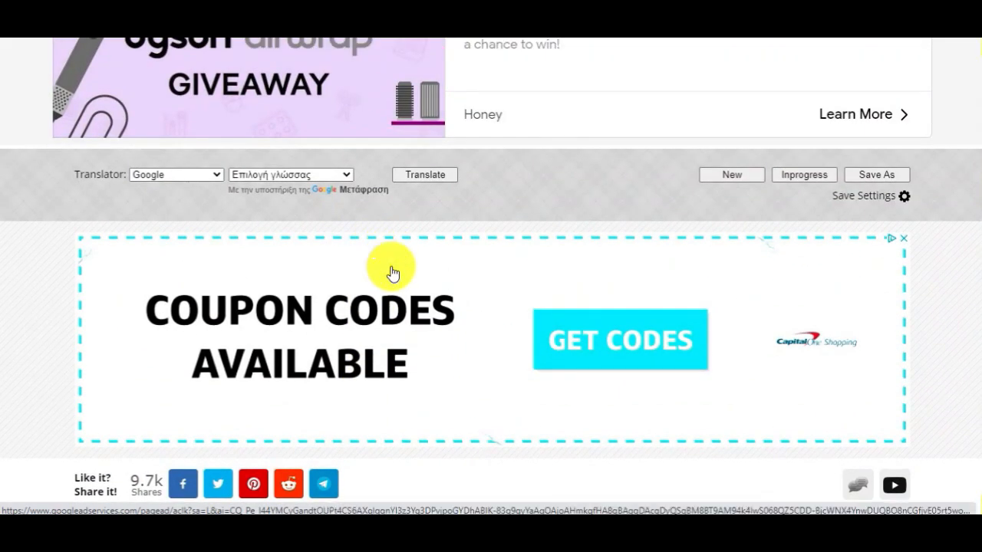
scroll(down, 3)
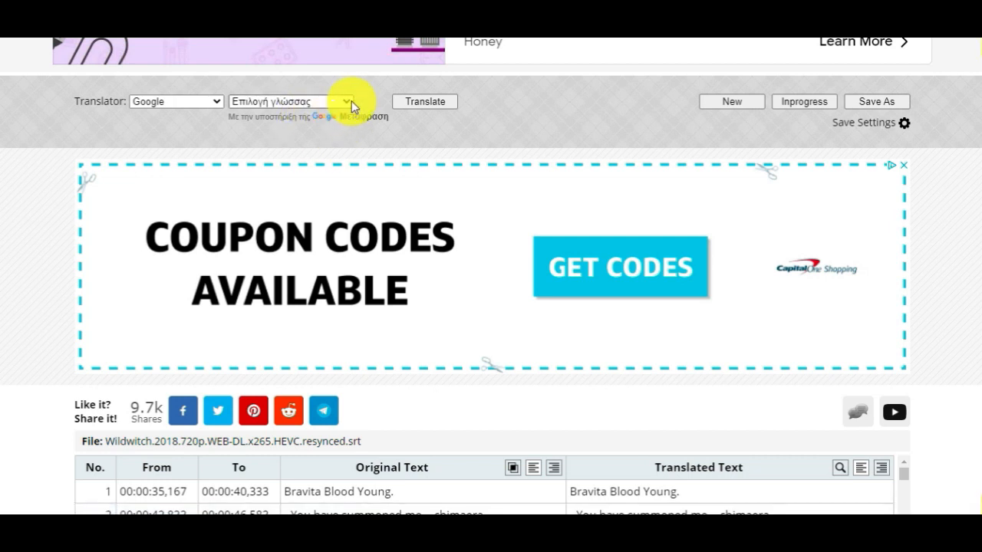
- Pick German (Γερμανικά) from the Google target language list
click(350, 101)
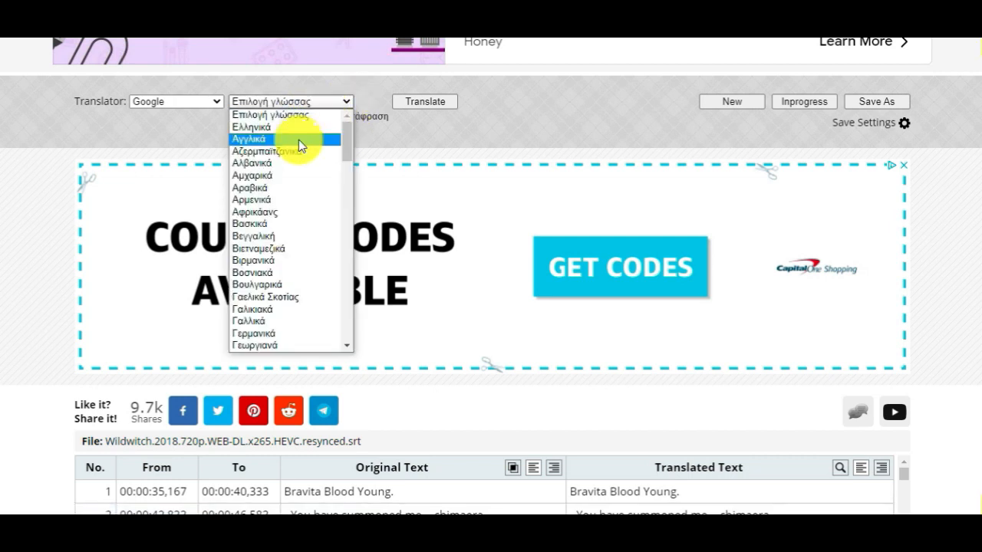
scroll(down, 3)
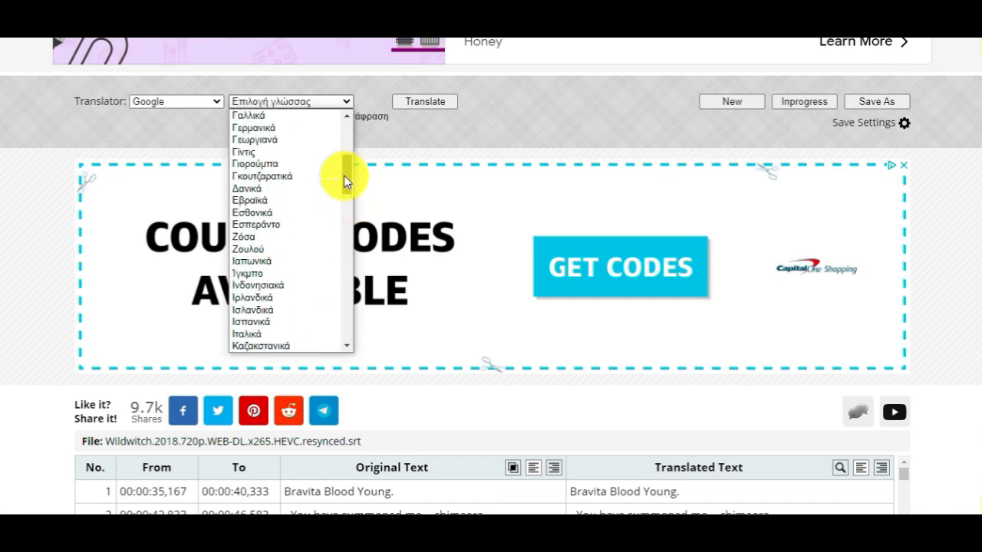
mouse_move(276, 176)
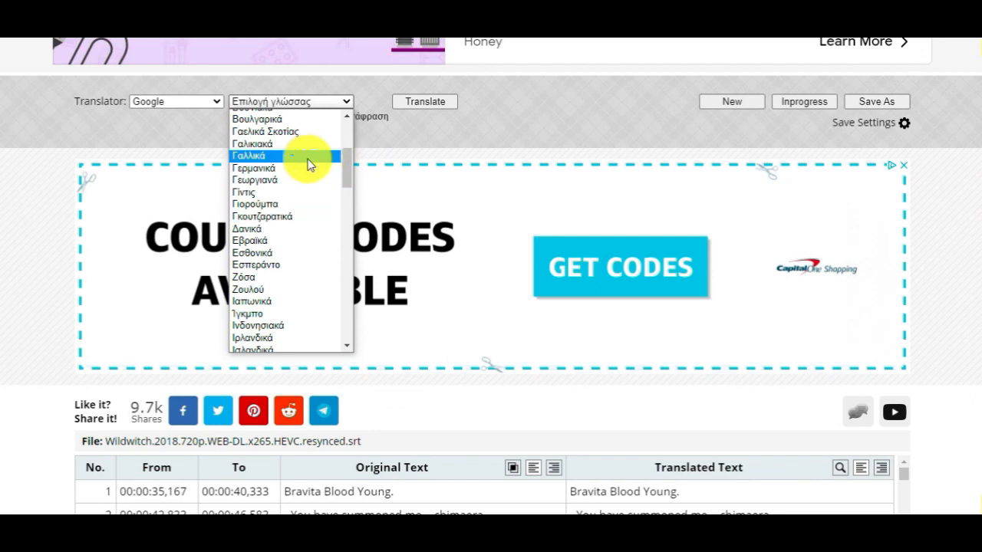
click(255, 168)
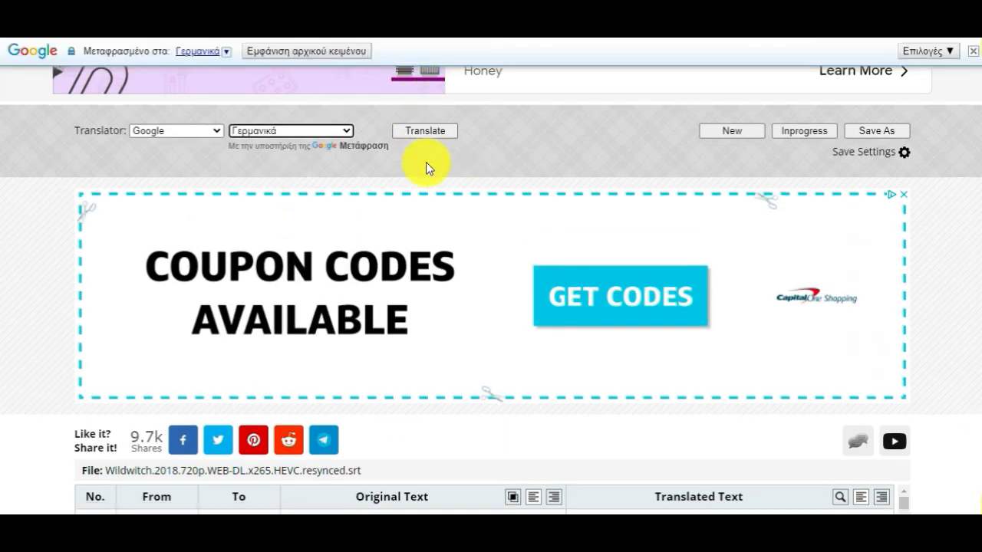
scroll(down, 3)
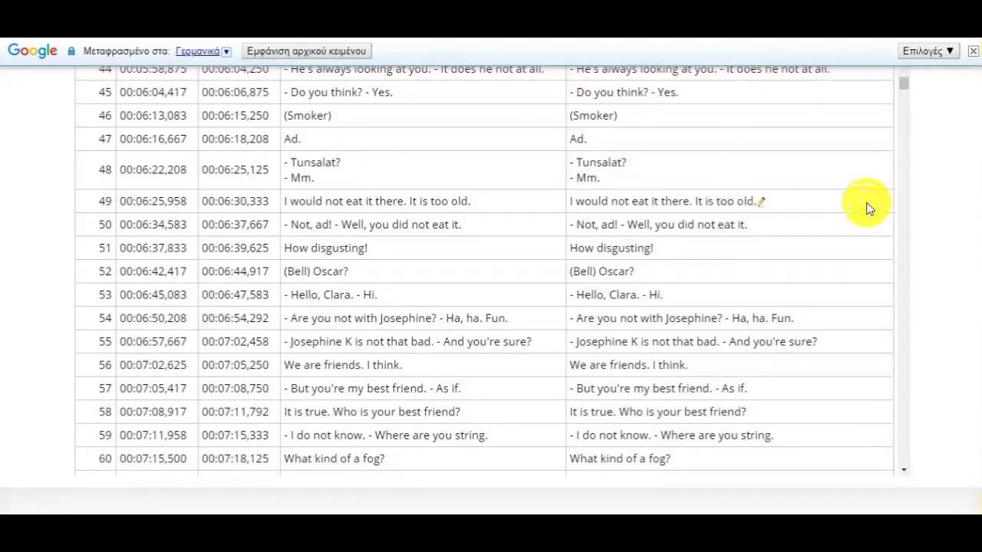
scroll(down, 3)
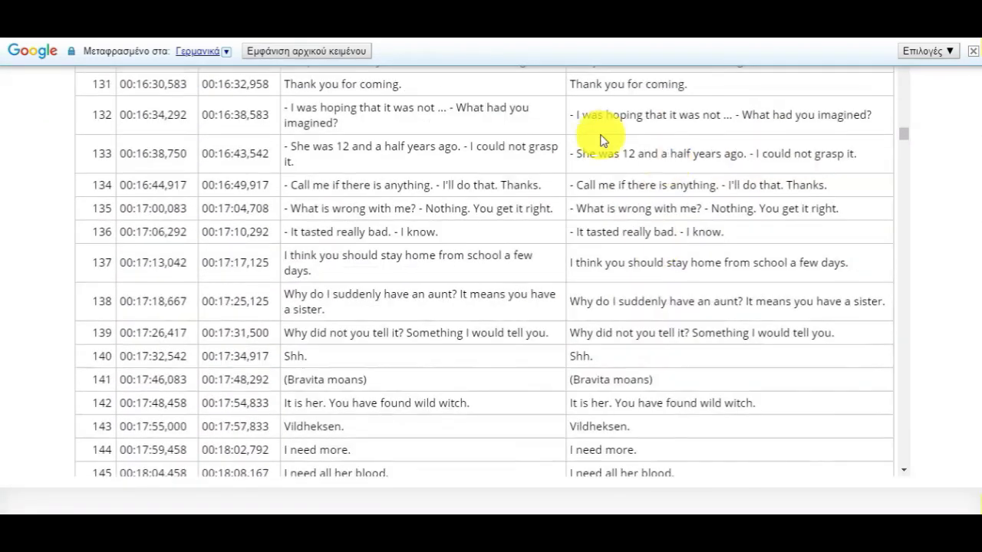
scroll(down, 3)
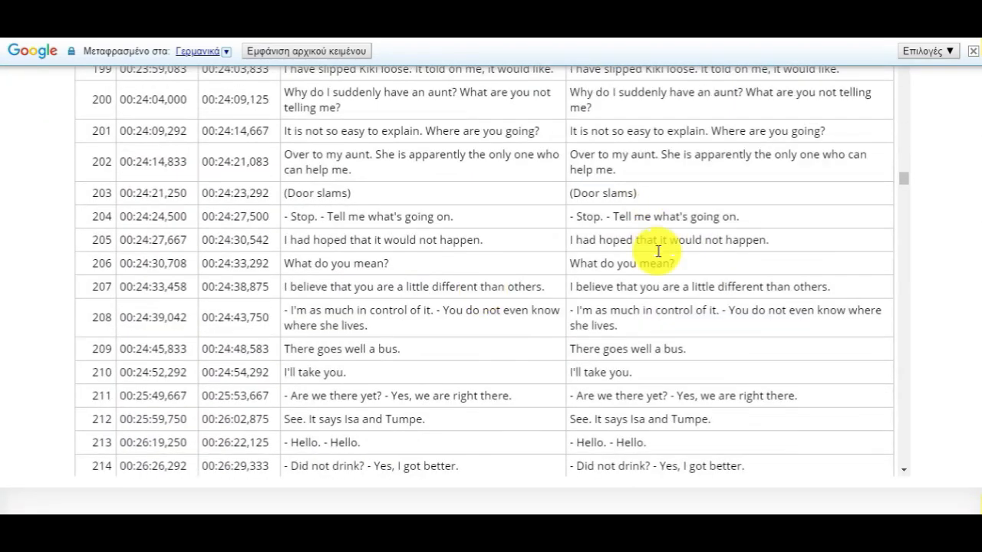
scroll(down, 3)
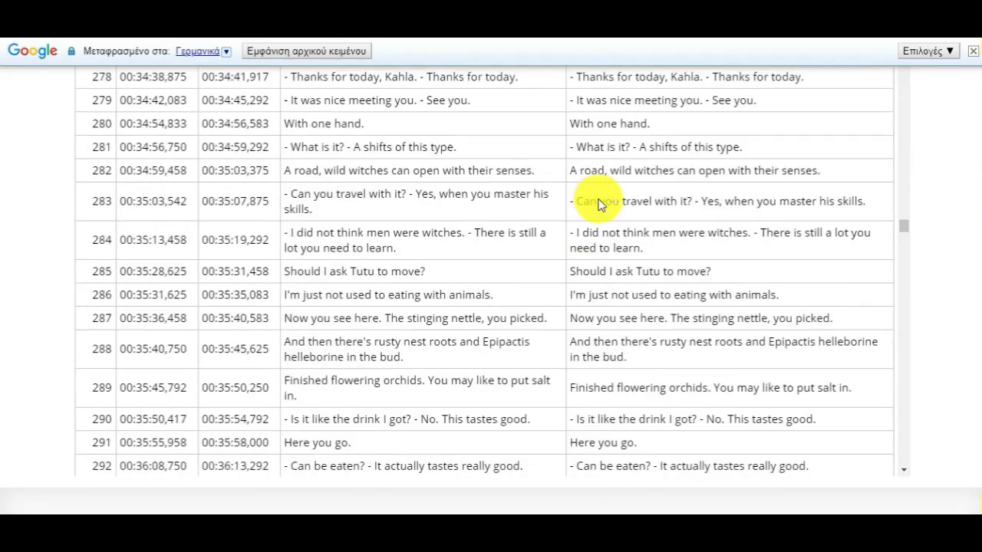
scroll(down, 3)
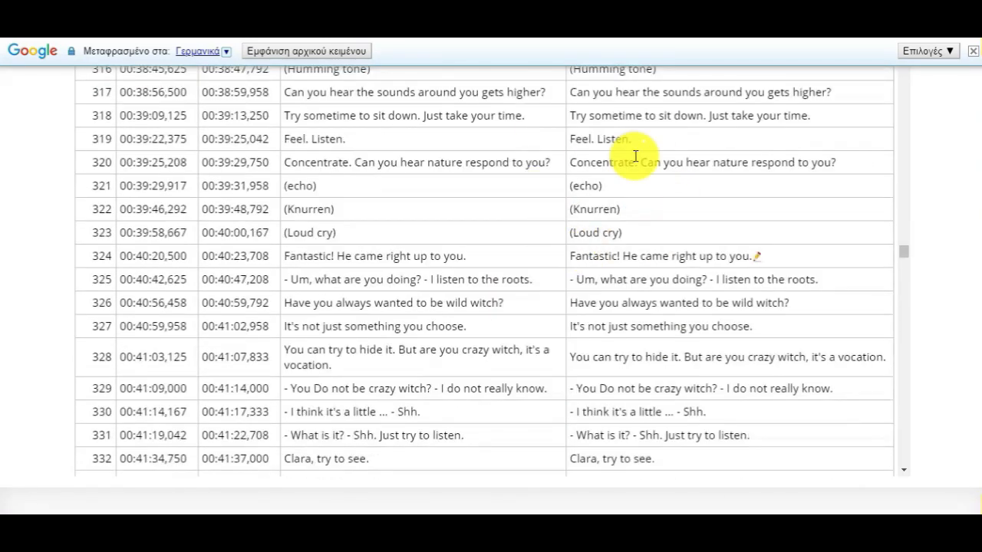
scroll(down, 3)
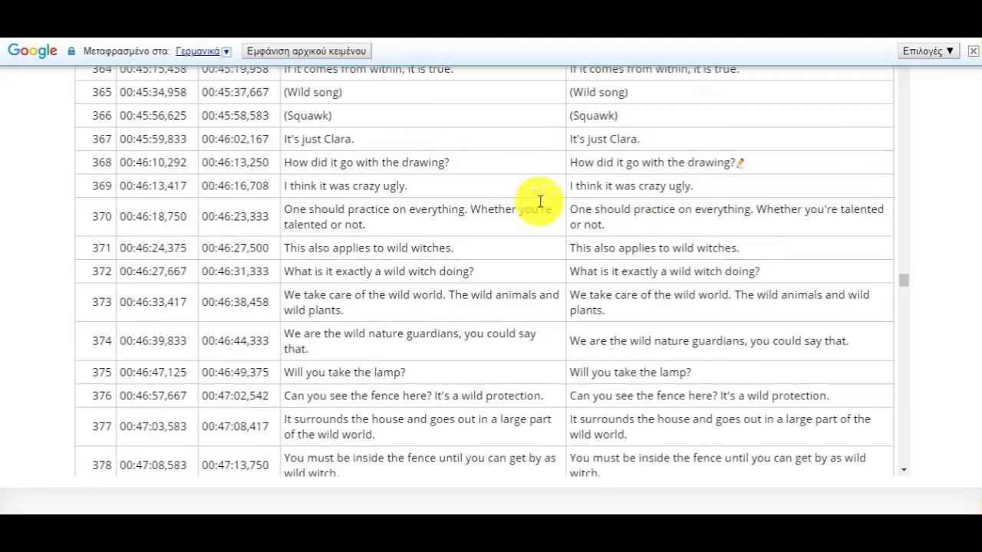
scroll(down, 3)
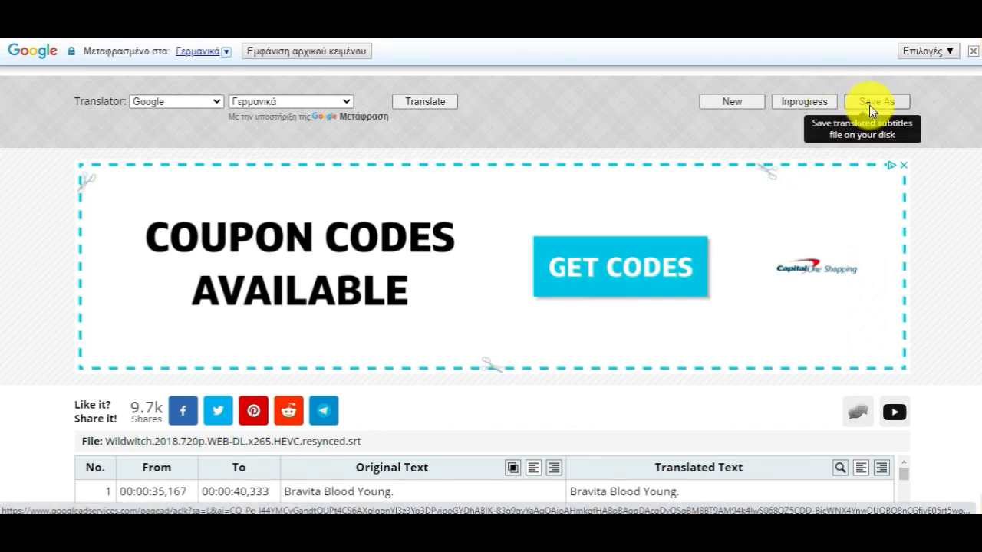
- Open Wildwitch.2018.720p.WEB-DL.x265.HEVC.resynced.de from Downloads in Notepad and scroll its lines
click(877, 101)
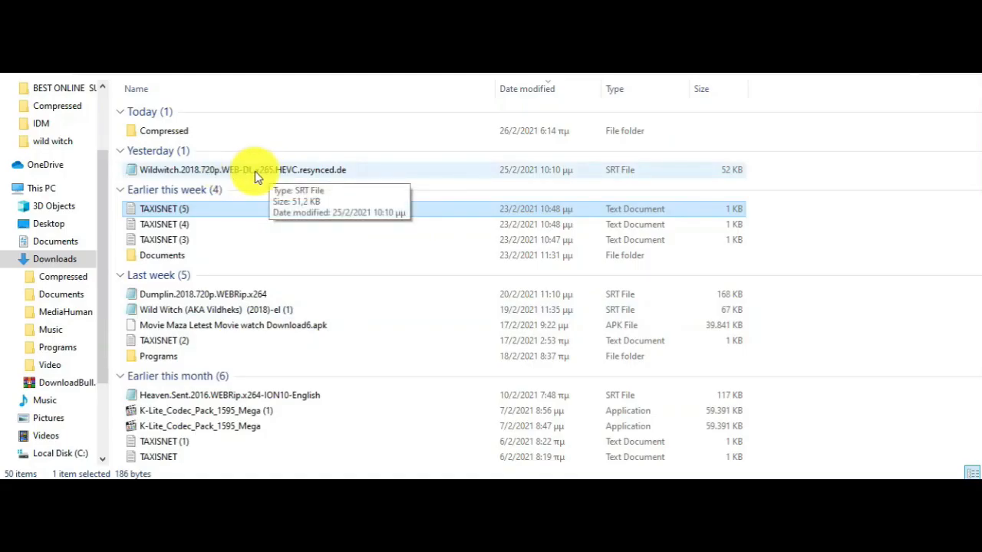
click(241, 170)
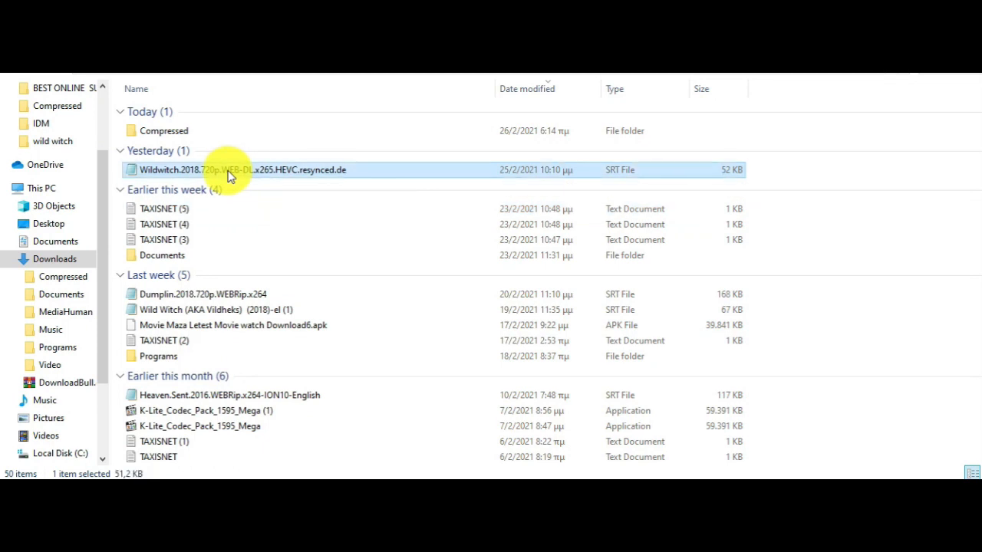
double_click(239, 170)
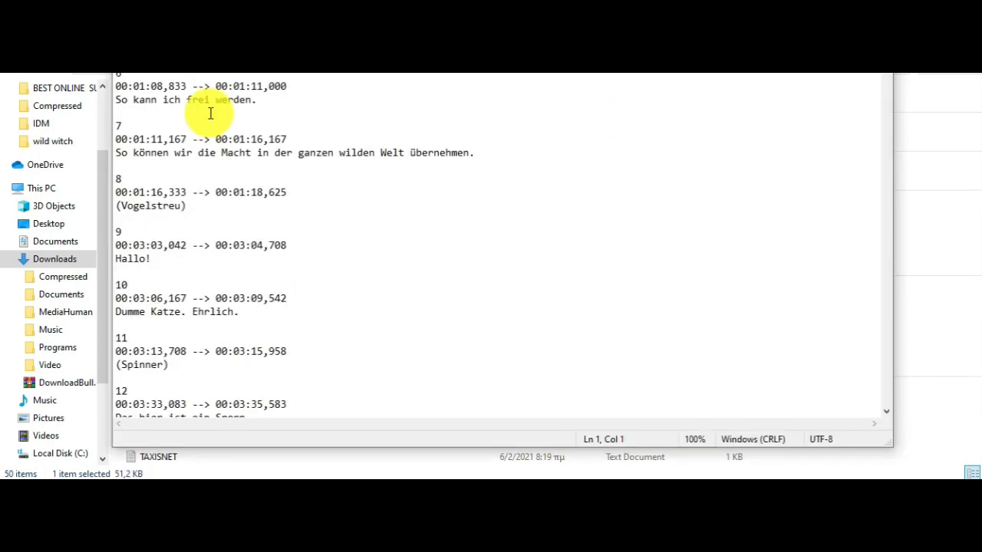
scroll(down, 3)
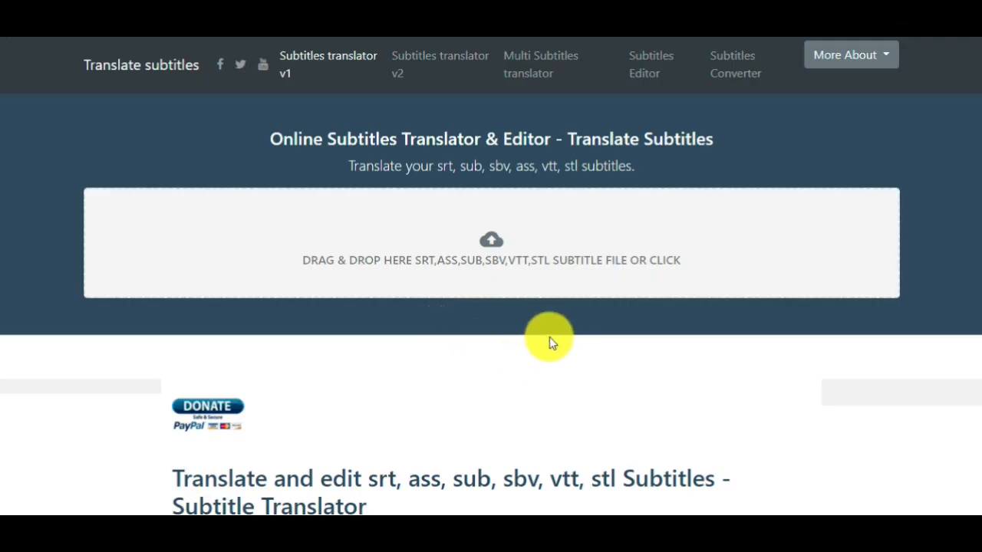
mouse_move(341, 269)
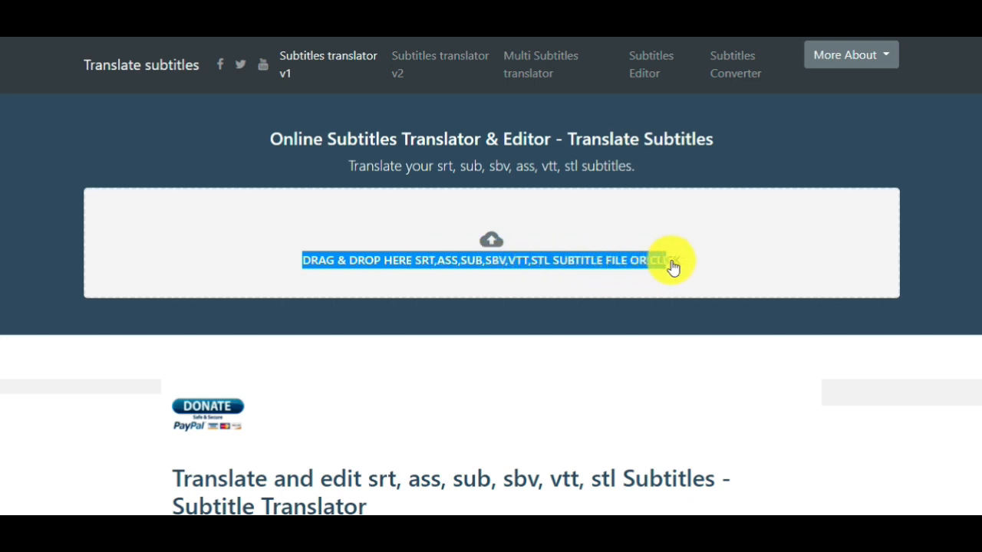
mouse_move(491, 257)
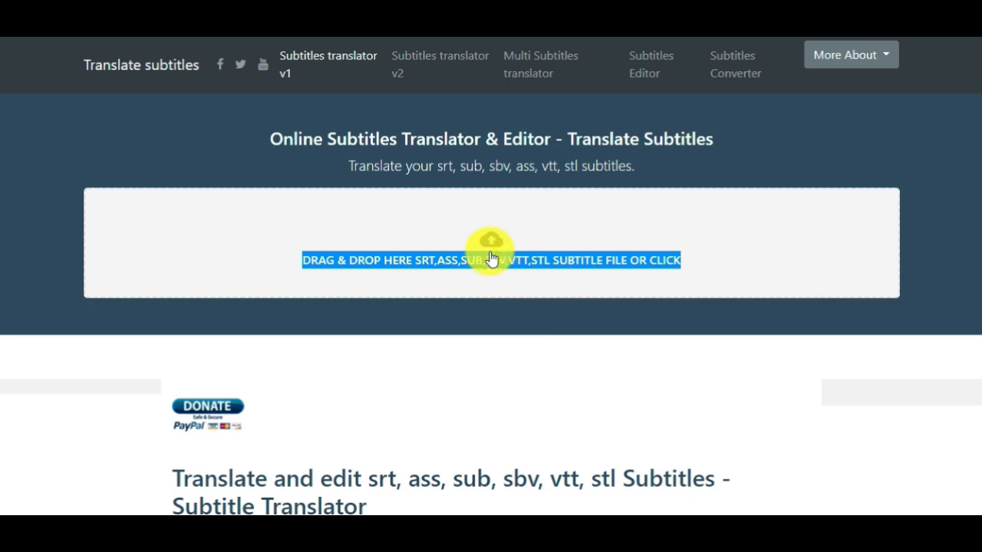
mouse_move(495, 244)
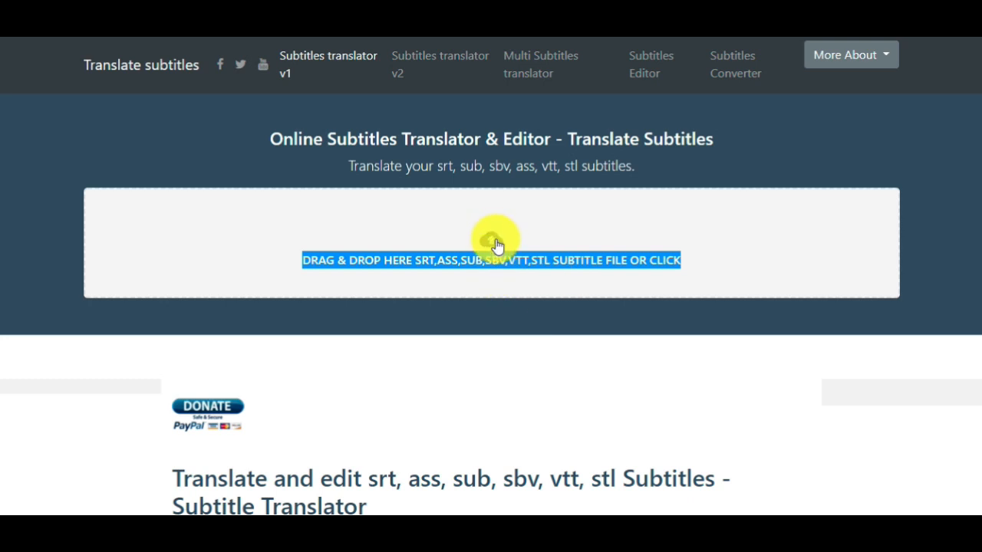
- Upload the English Wildwitch .srt (49.5 KB) on translatesubtitles.com
click(491, 260)
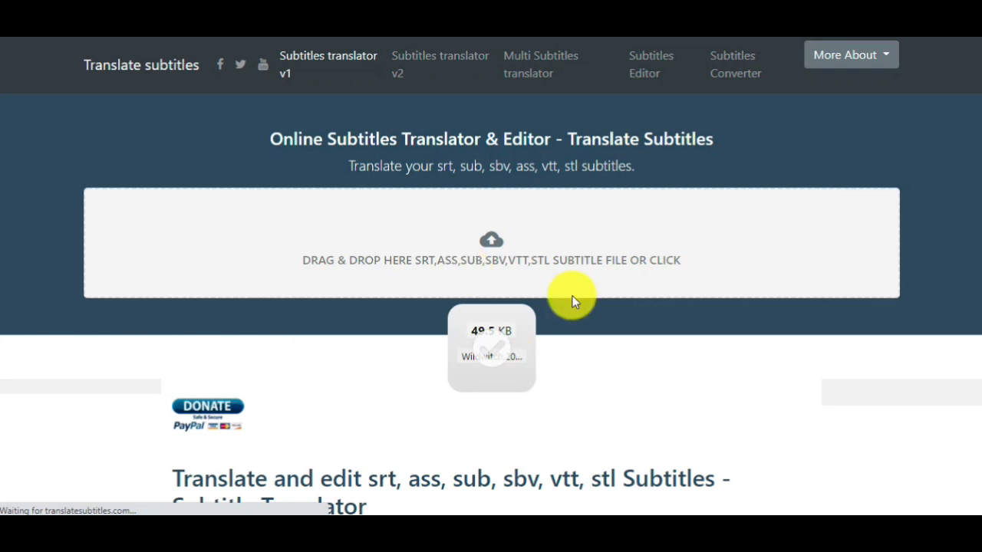
- Open the uploaded Wildwitch subtitles and choose Bulgarian (Βουλγαρικά) as the target language
click(490, 242)
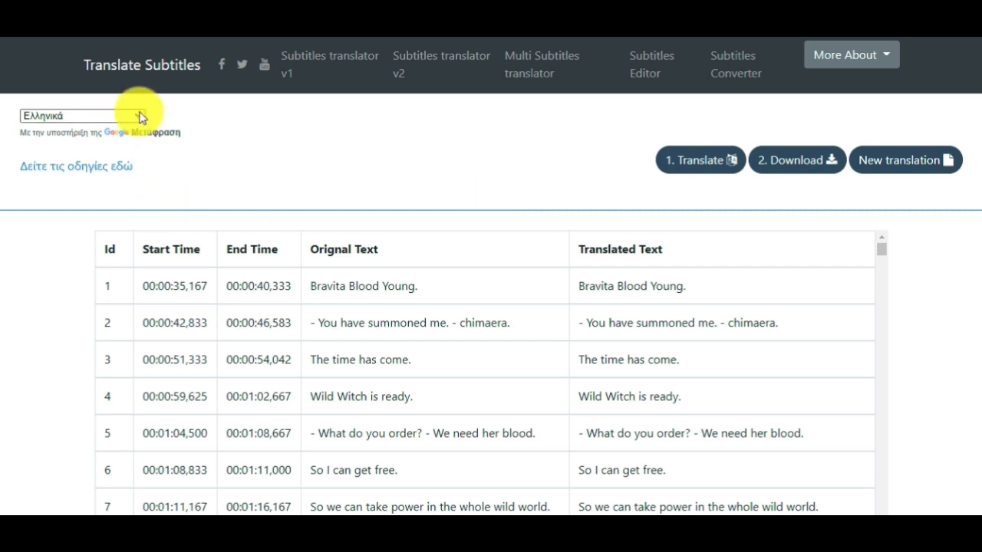
click(80, 115)
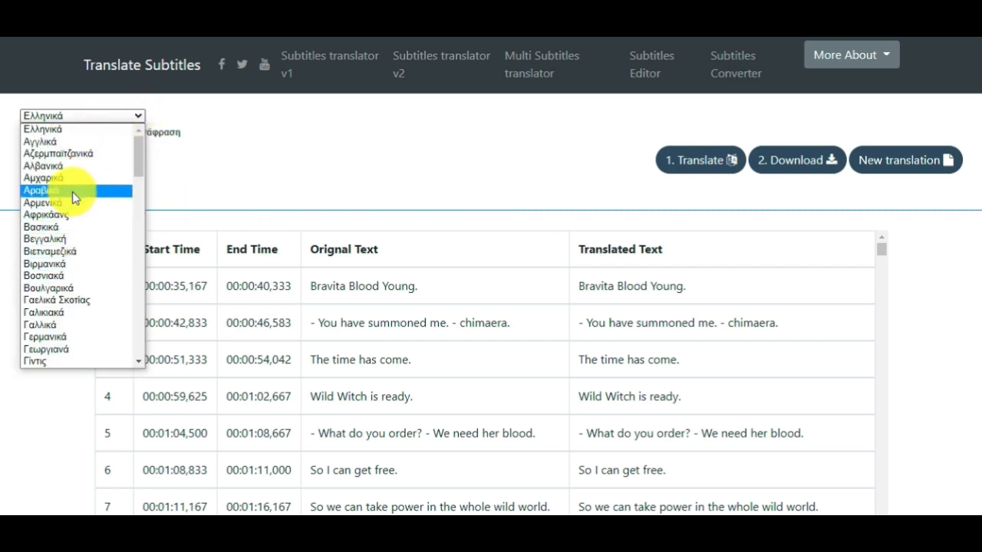
scroll(down, 3)
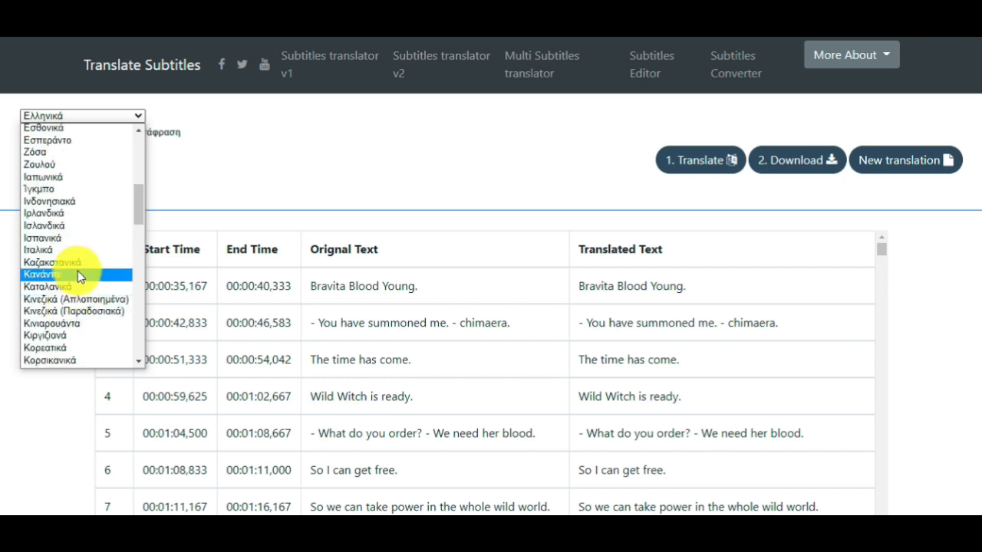
scroll(up, 3)
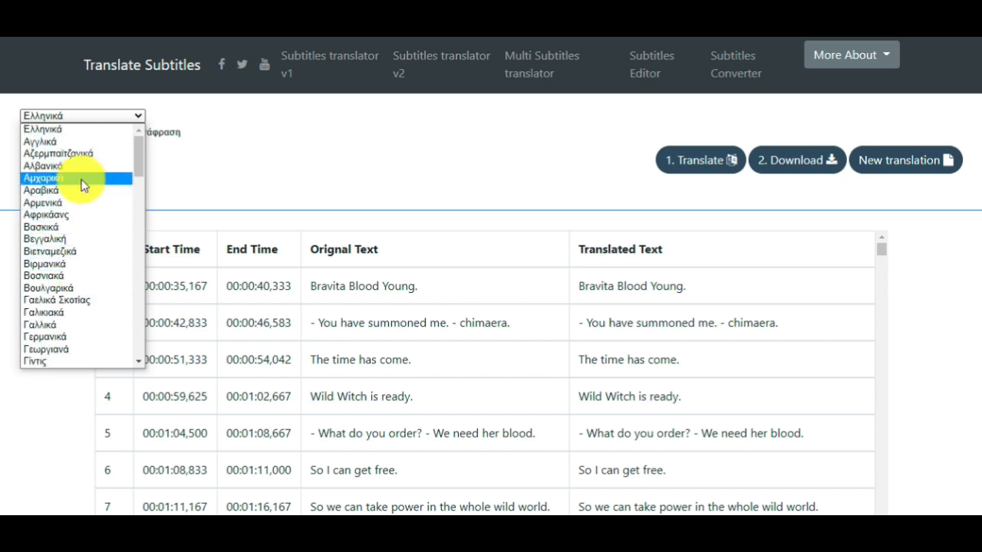
mouse_move(87, 288)
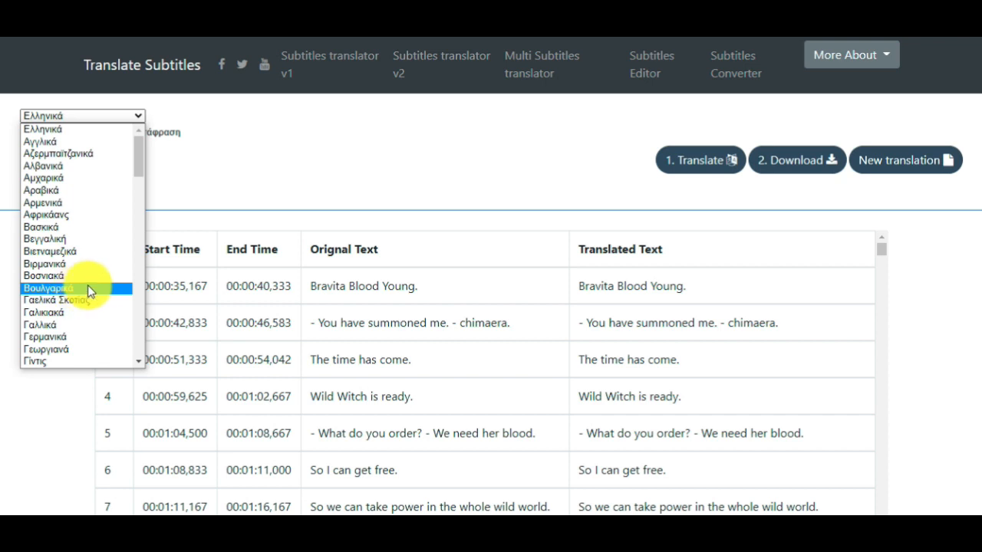
click(46, 288)
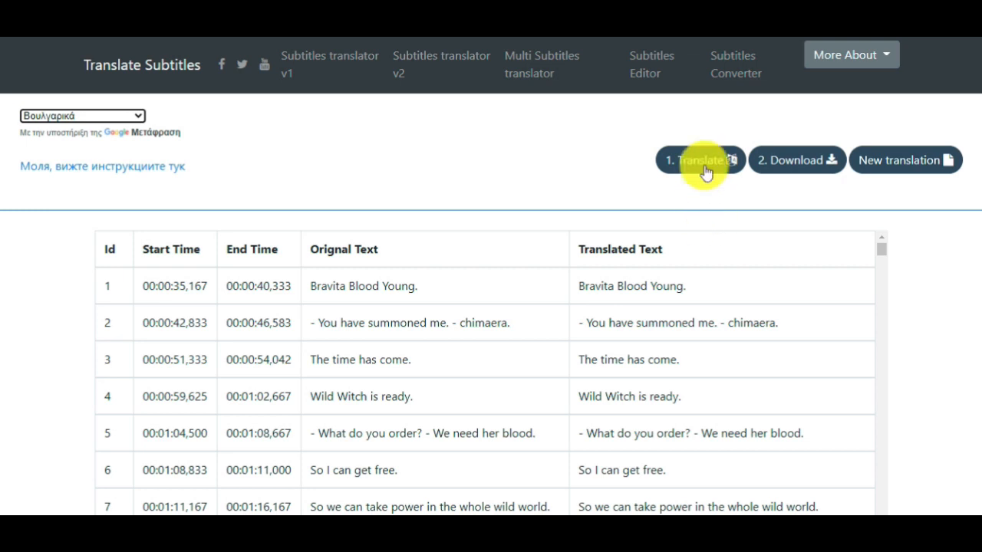
- Translate all Wildwitch lines to Bulgarian and scroll through the Translated Text column
click(696, 160)
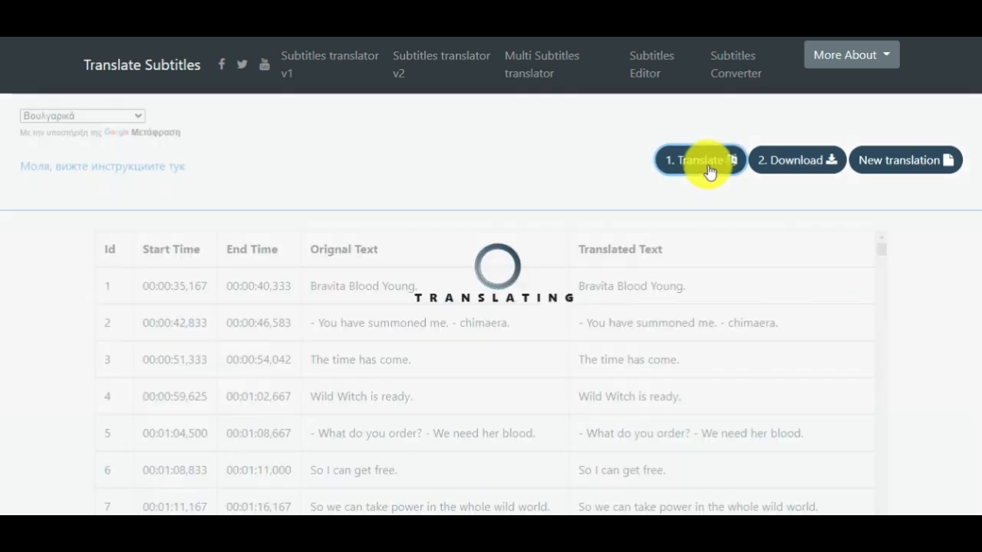
mouse_move(537, 320)
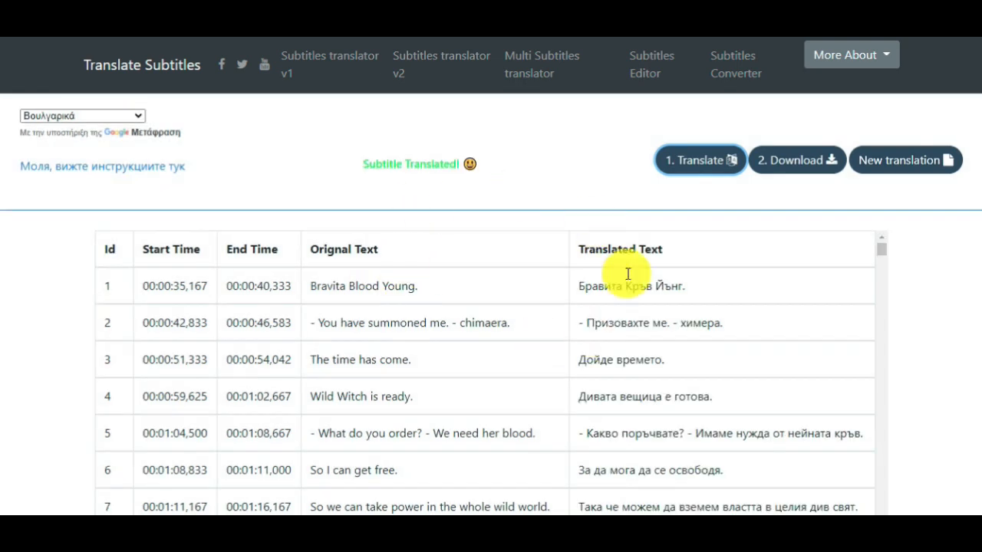
scroll(down, 3)
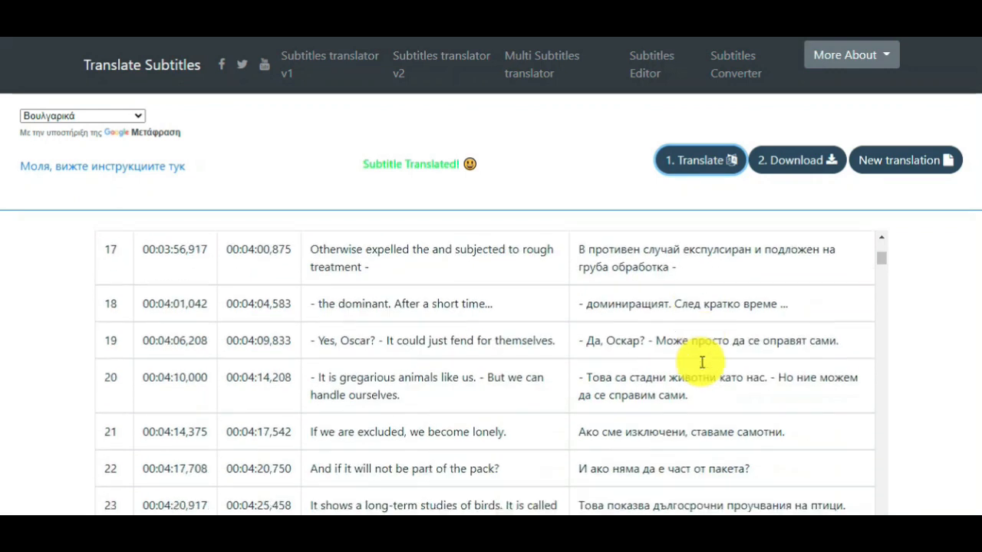
scroll(down, 3)
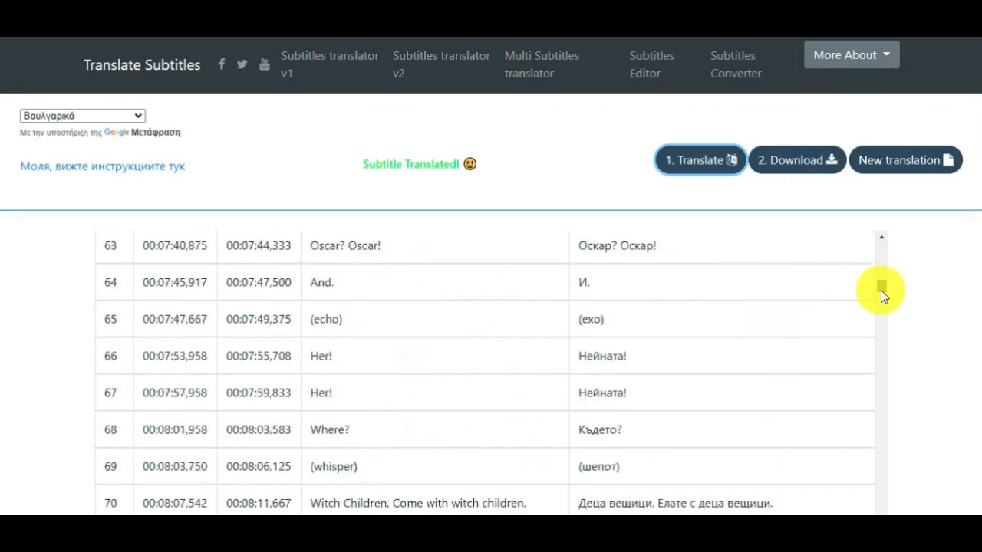
scroll(down, 3)
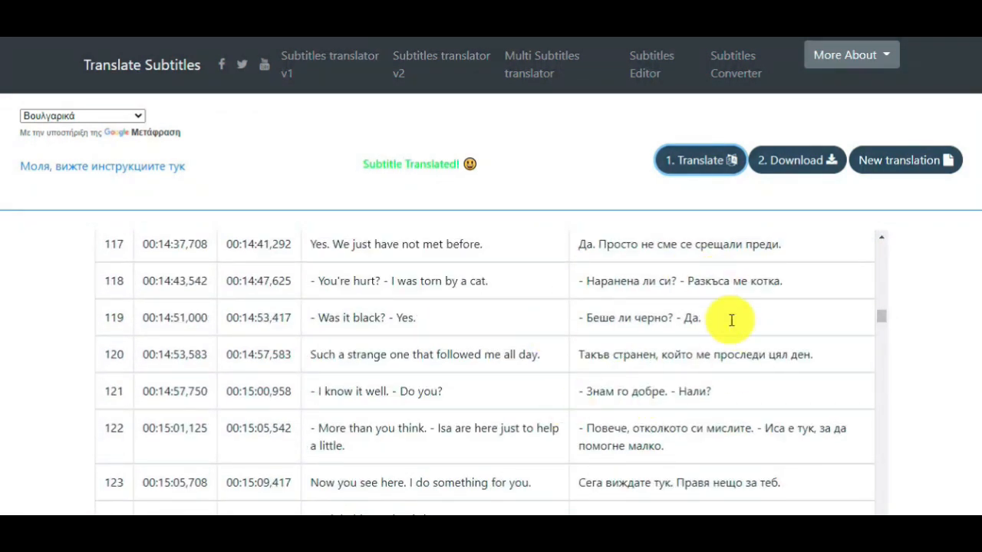
scroll(down, 3)
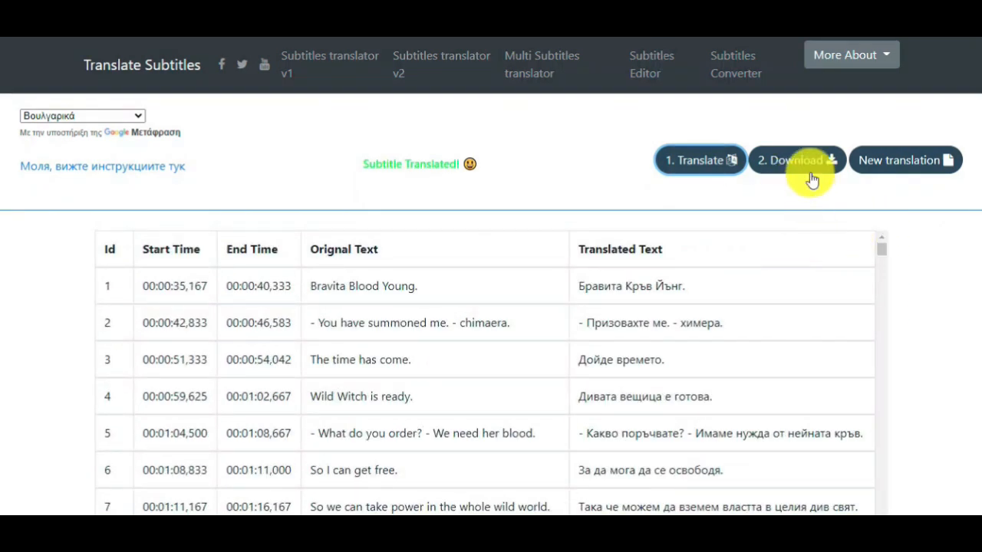
mouse_move(803, 186)
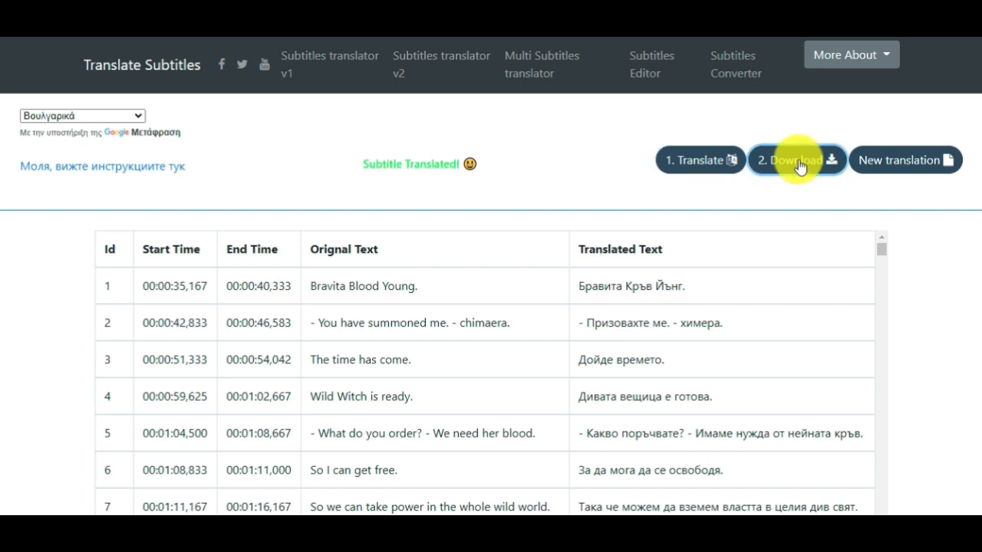
- Open the downloaded Bulgarian Wildwitch .srt in Notepad to read its timed lines
click(795, 159)
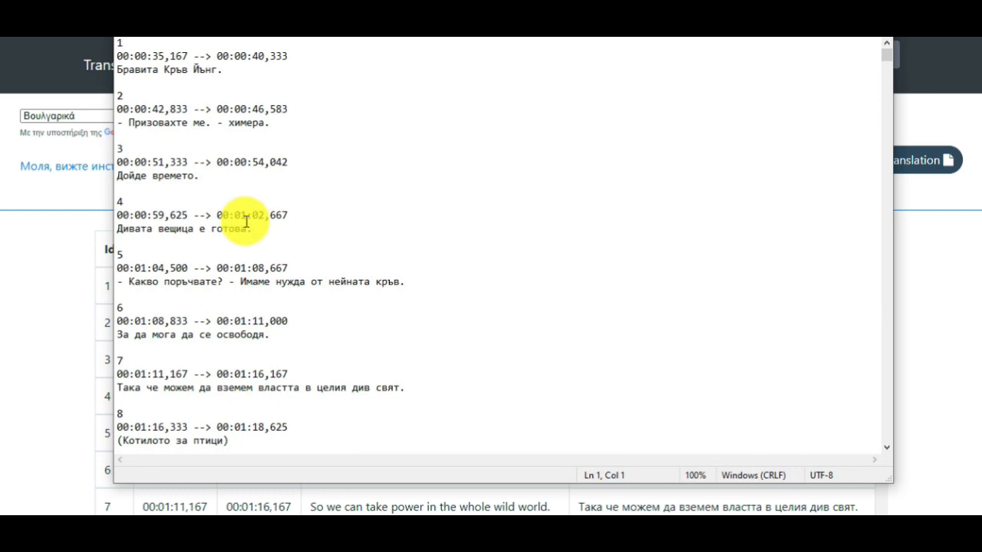
mouse_move(507, 291)
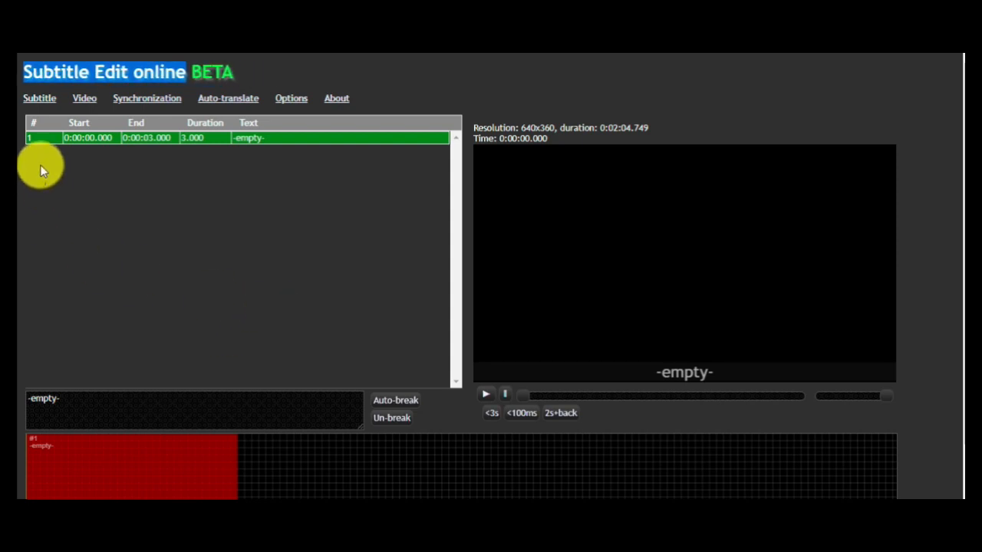
- Load the Wildwitch .srt from the 'wild witch' folder through Subtitle > Open
click(39, 98)
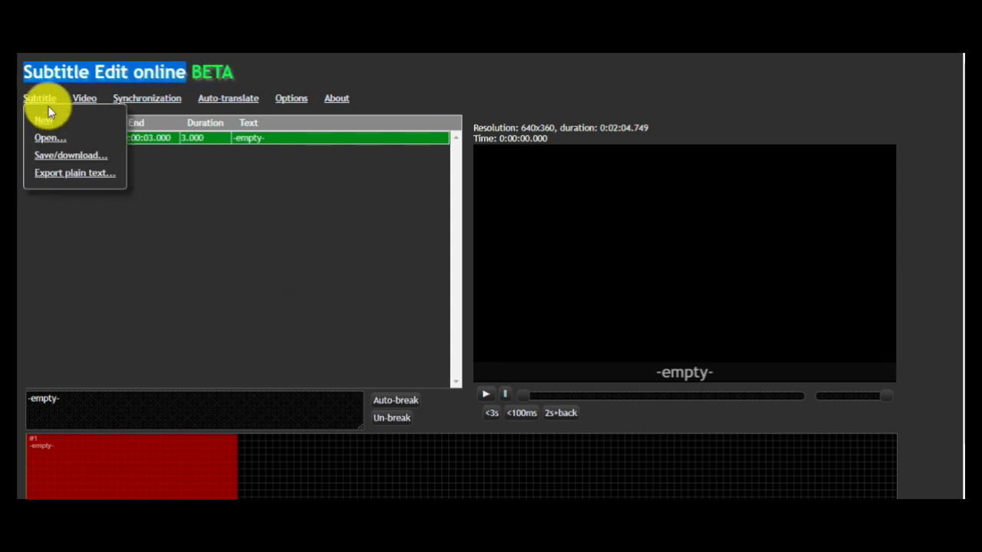
mouse_move(50, 138)
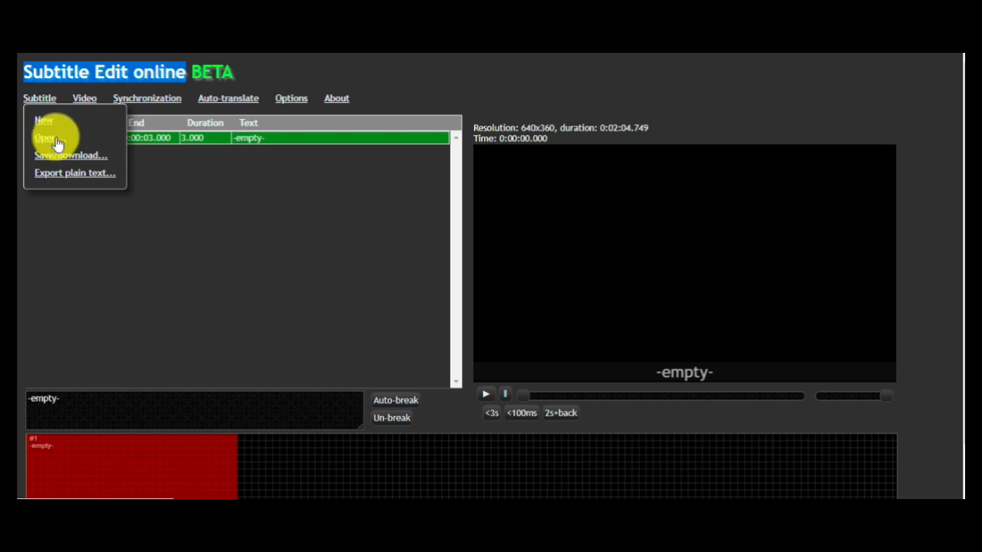
click(46, 137)
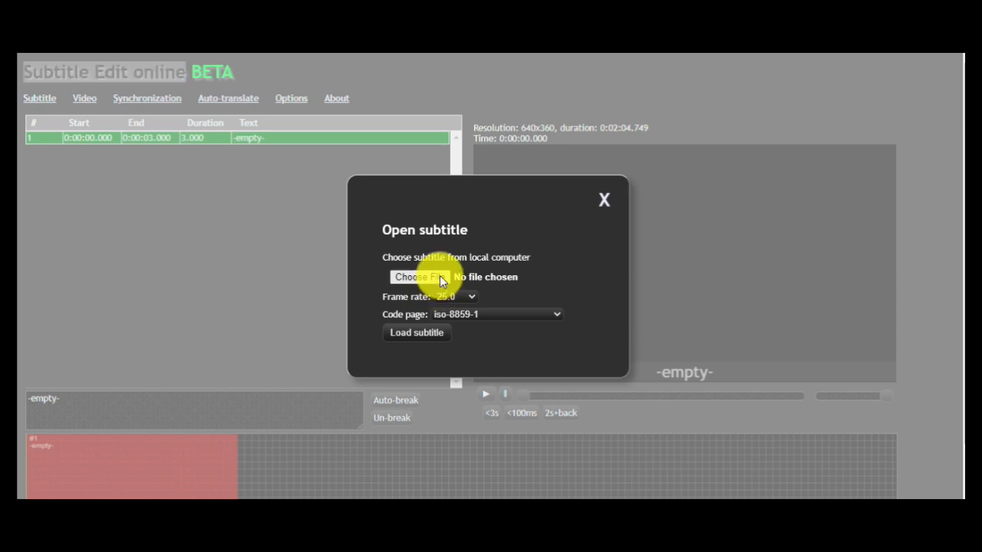
click(417, 277)
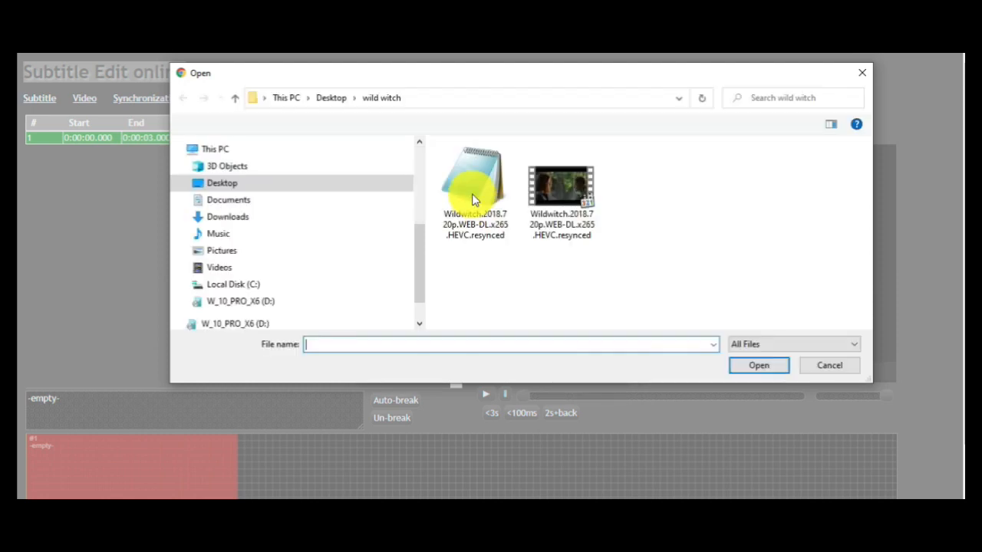
click(474, 176)
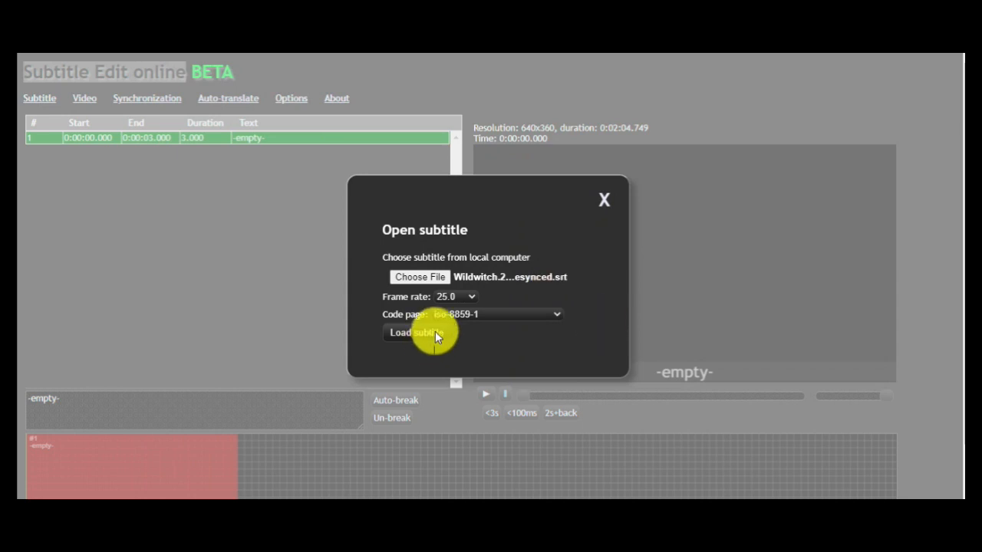
click(414, 332)
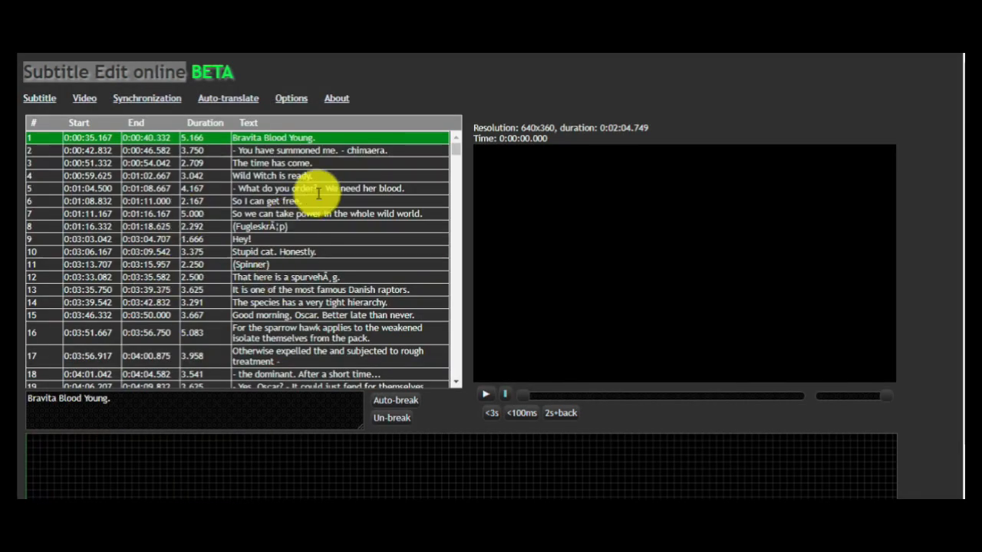
- Show the Auto-translate menu offering Google translate and Microsoft translator
scroll(down, 3)
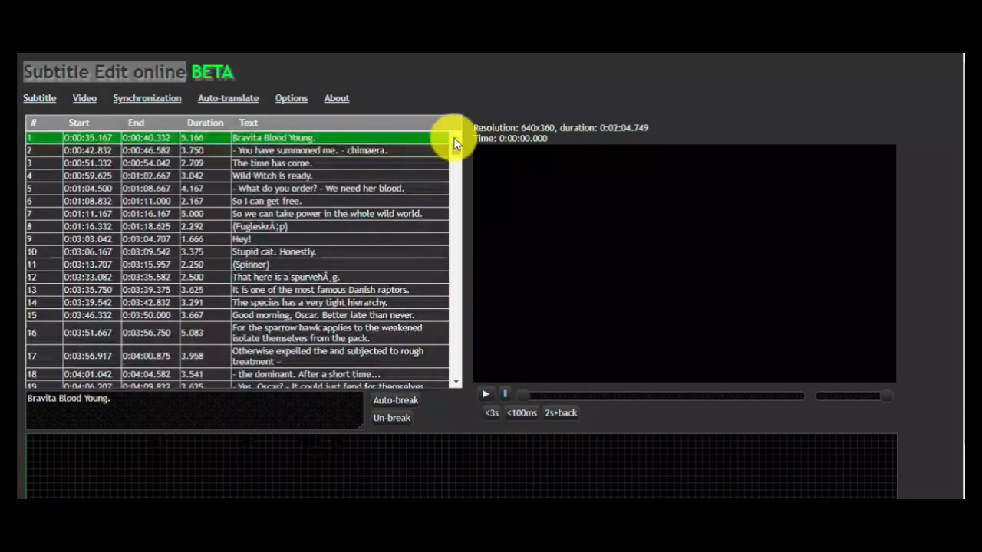
mouse_move(199, 265)
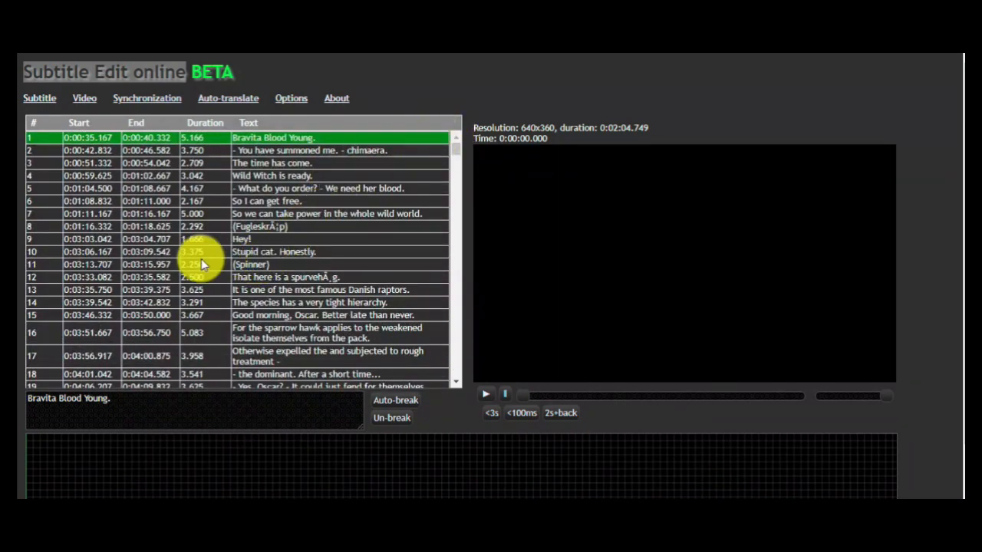
mouse_move(181, 166)
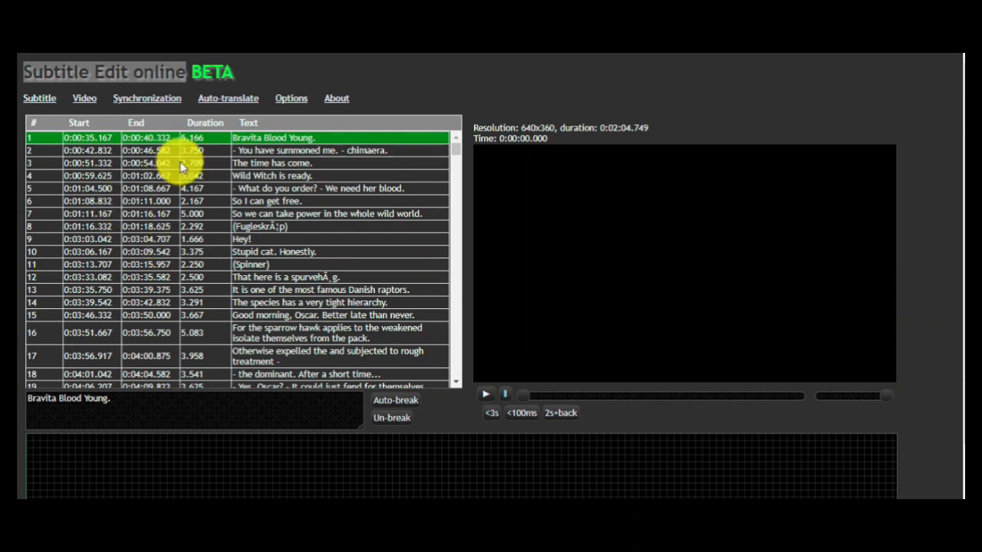
mouse_move(229, 113)
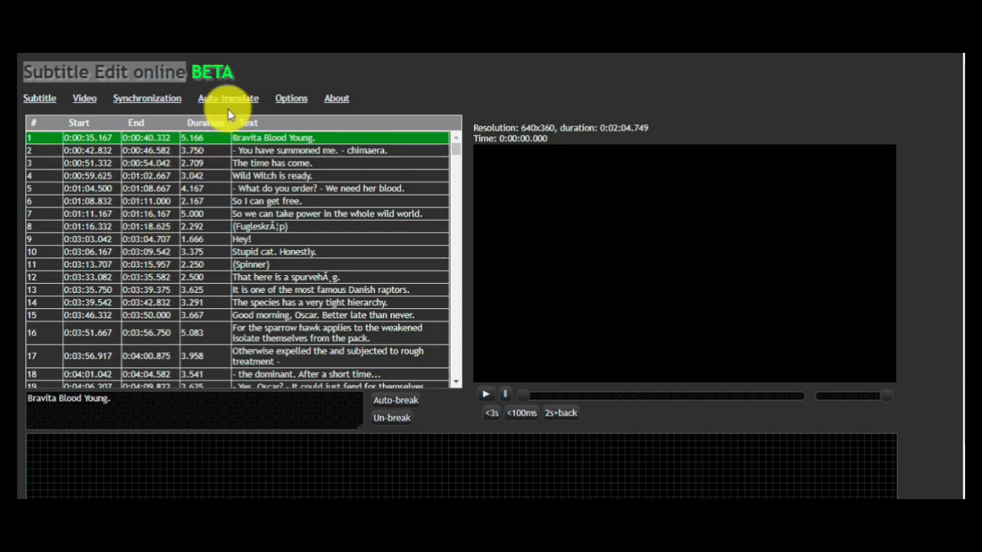
click(228, 99)
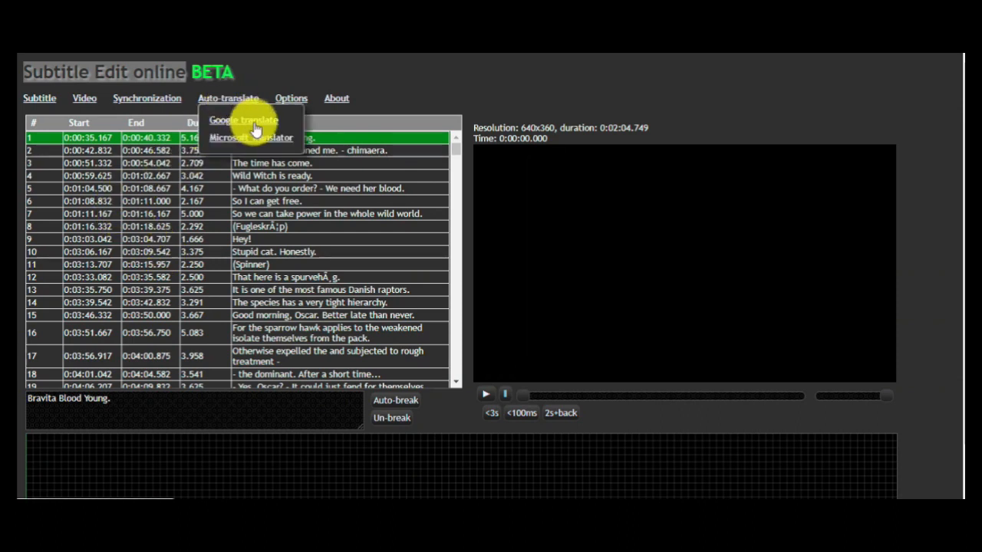
mouse_move(257, 138)
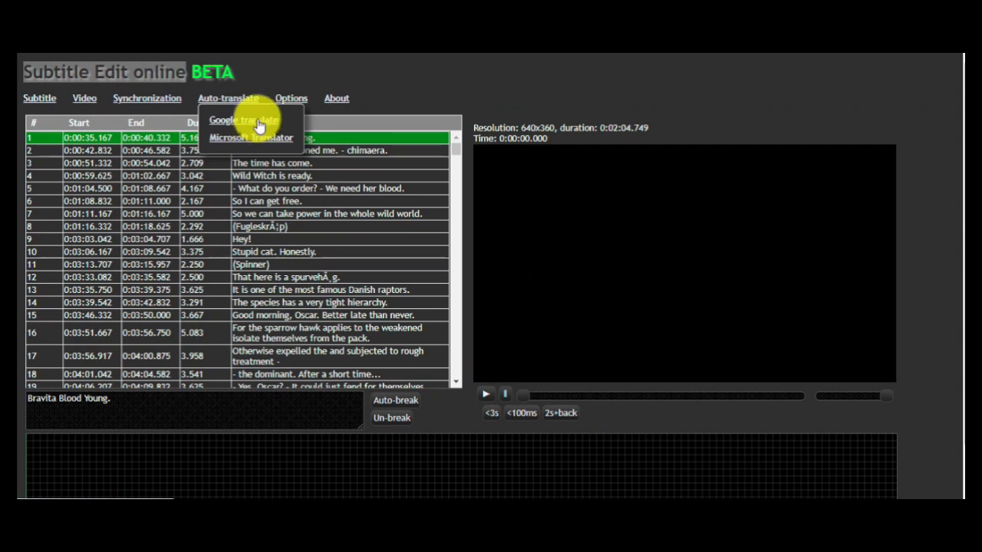
- Run Google translate on all Wildwitch subtitle lines with Turkish as the target language
click(242, 119)
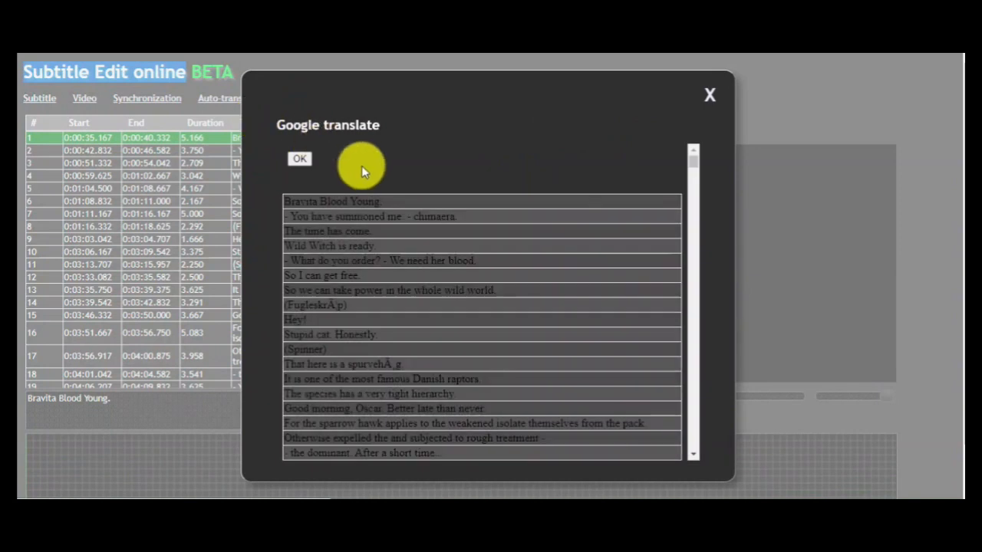
click(300, 159)
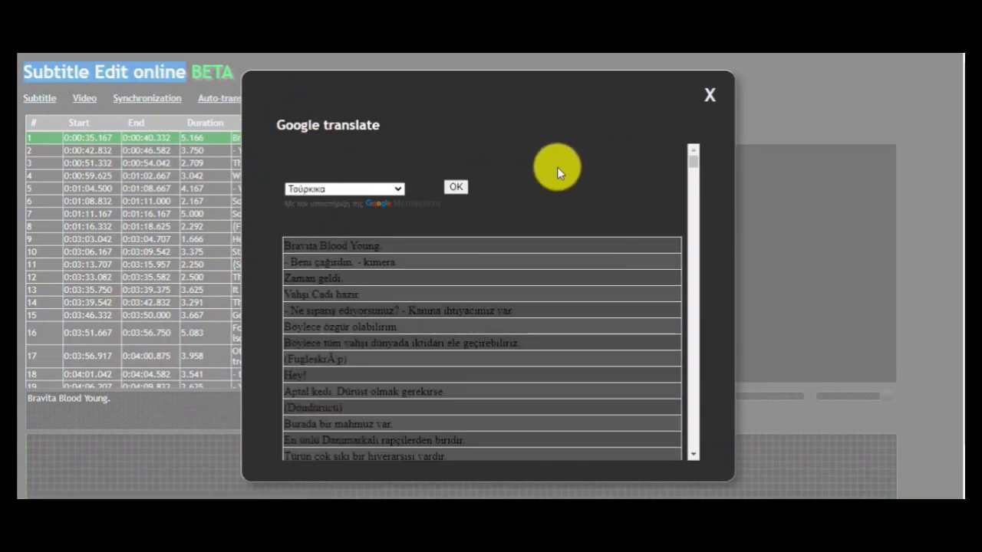
click(344, 189)
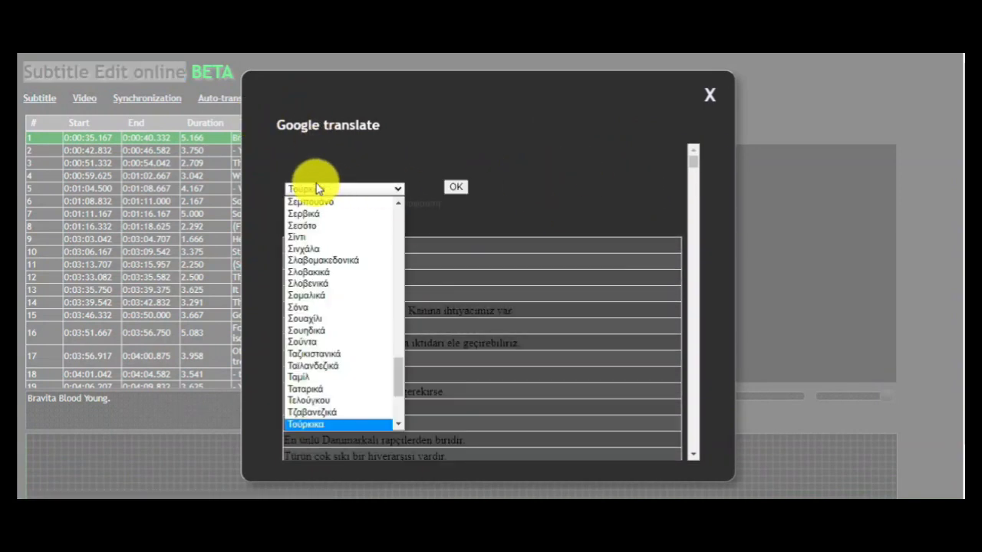
scroll(down, 3)
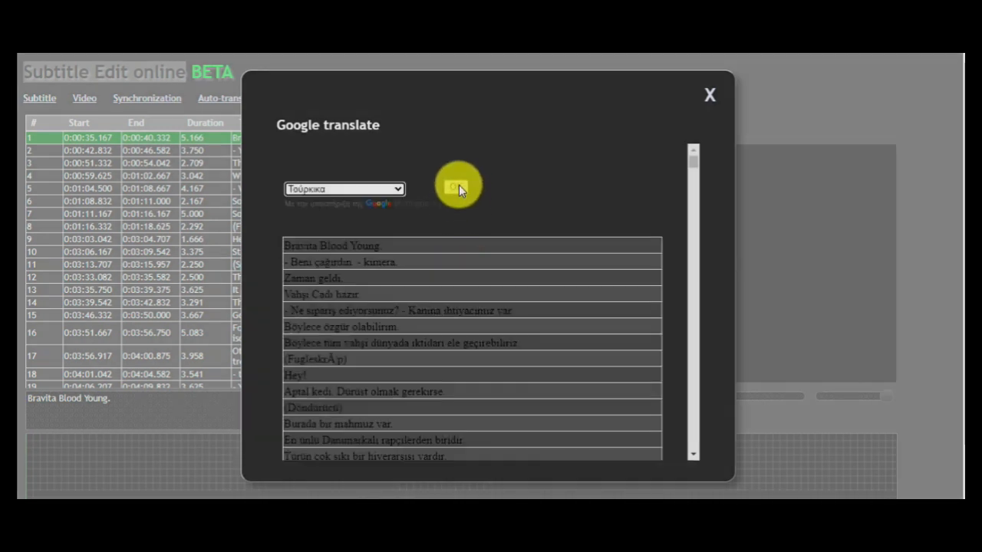
click(708, 94)
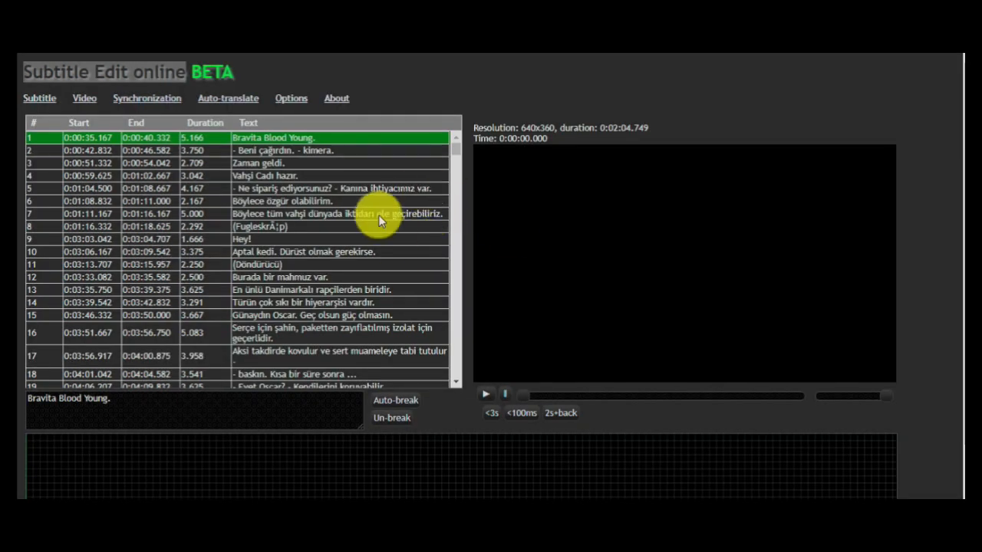
scroll(down, 3)
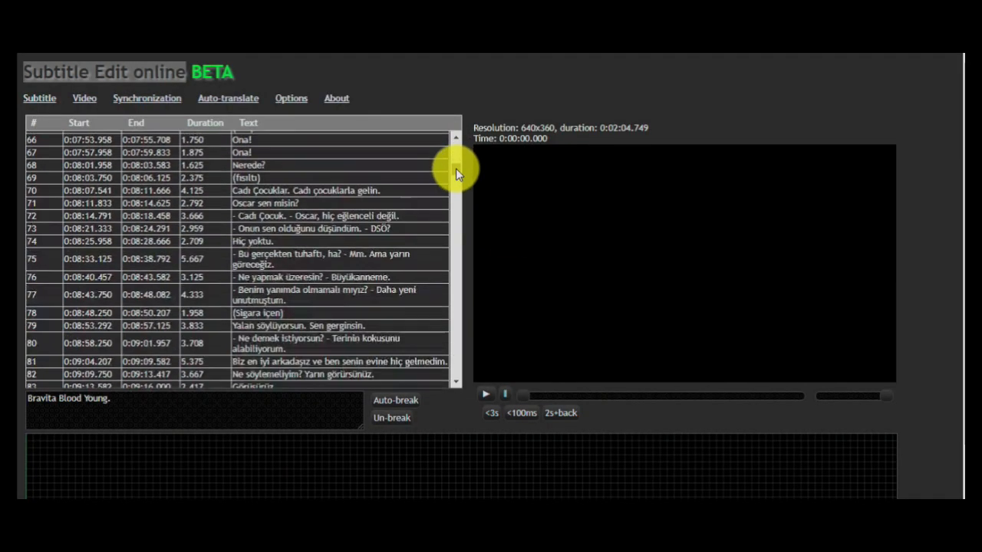
scroll(down, 3)
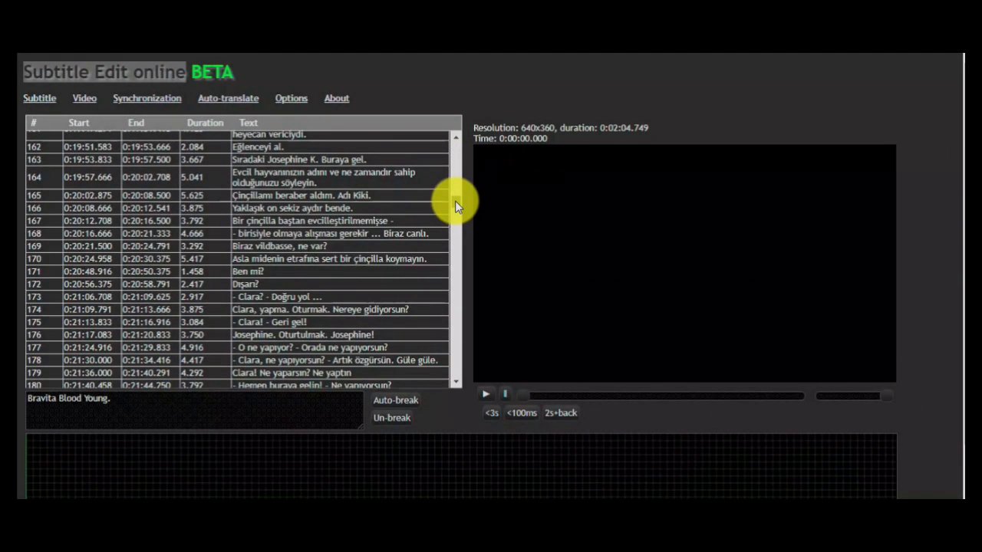
scroll(down, 3)
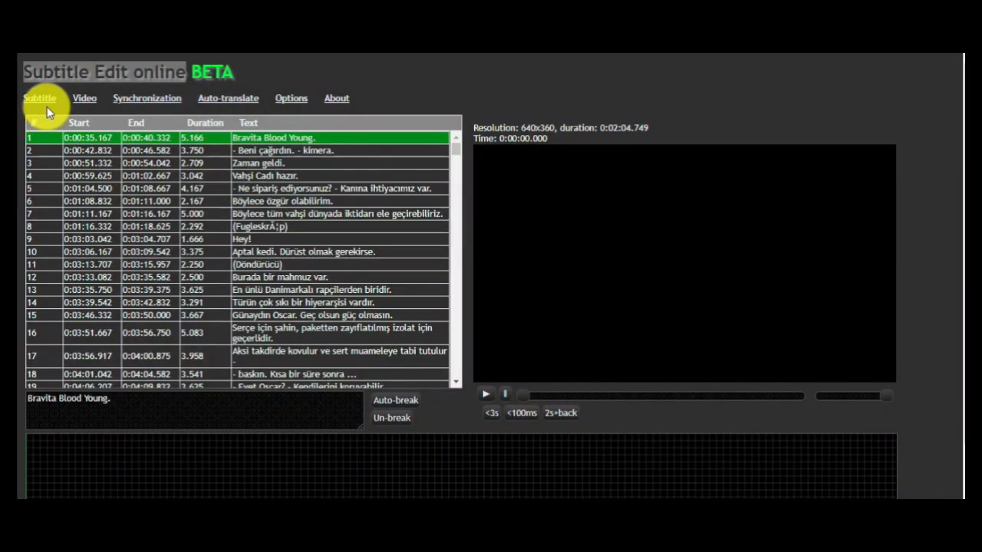
- Save/download the Turkish subtitles in SubRip (.srt) format
click(39, 98)
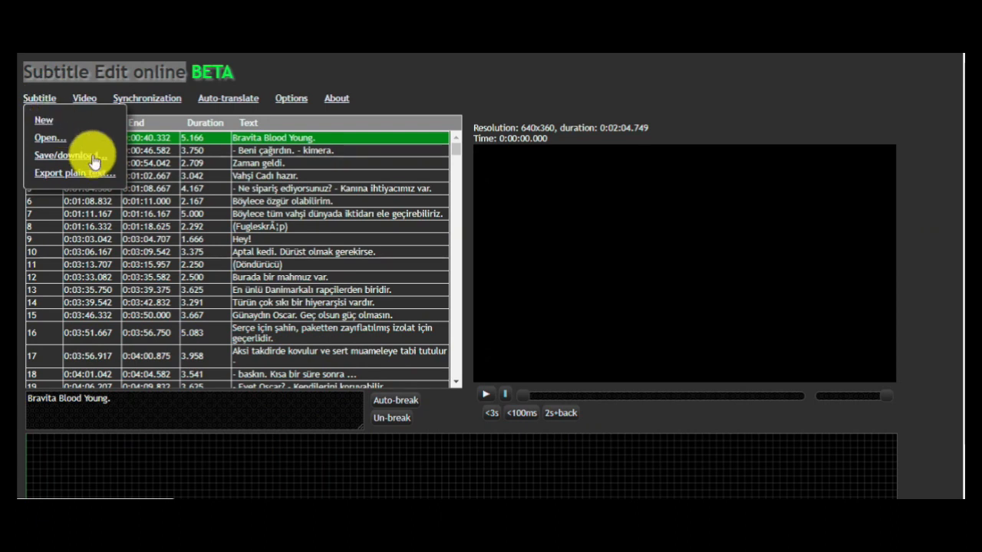
mouse_move(106, 154)
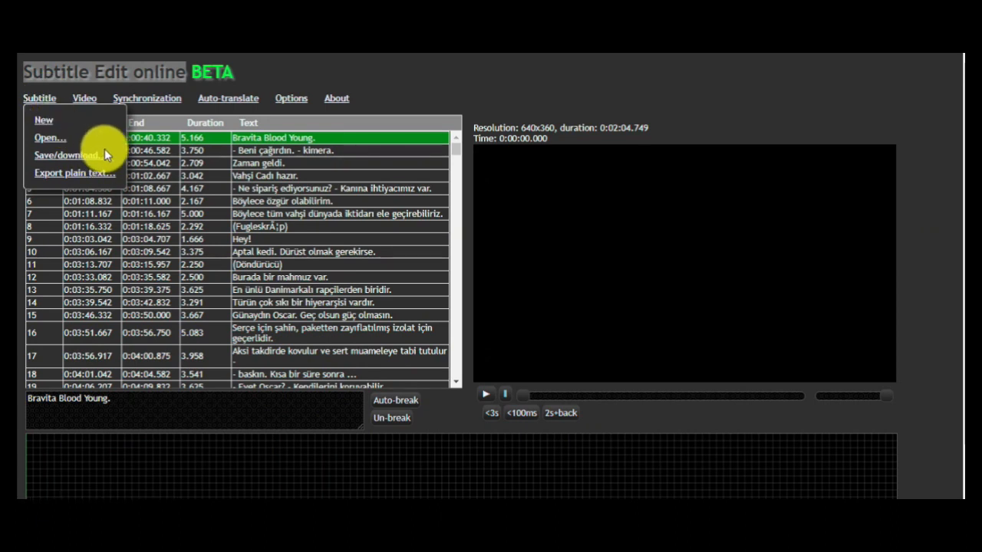
click(64, 155)
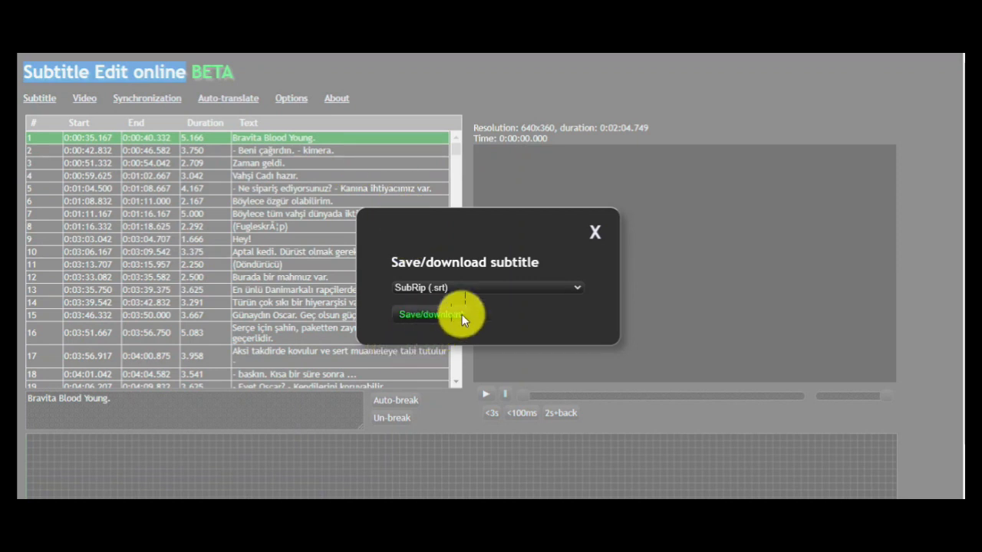
click(487, 287)
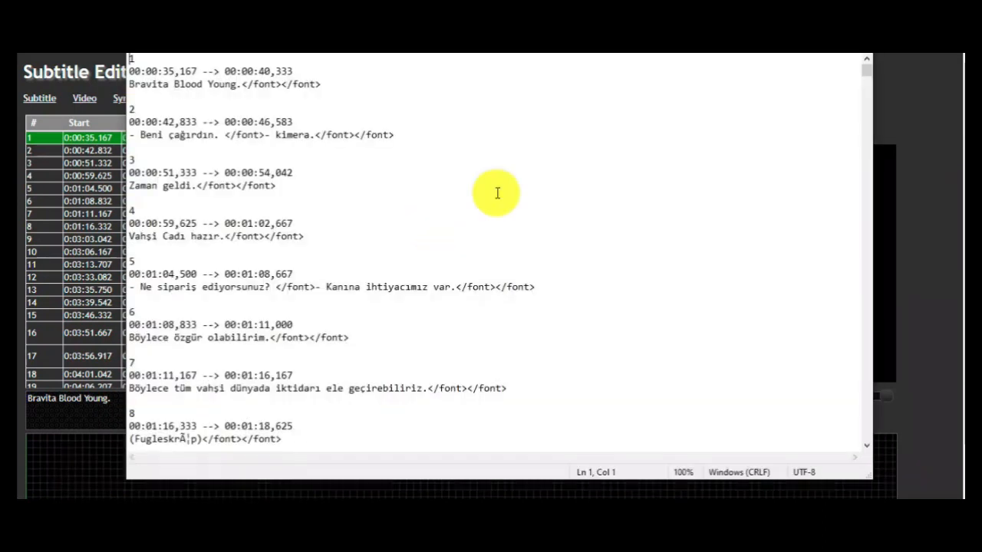
scroll(down, 3)
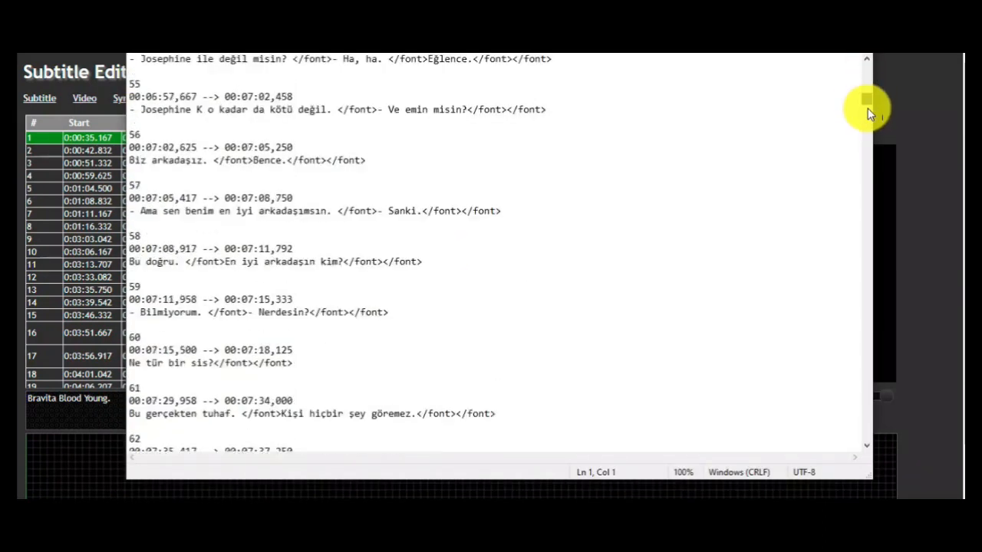
scroll(down, 3)
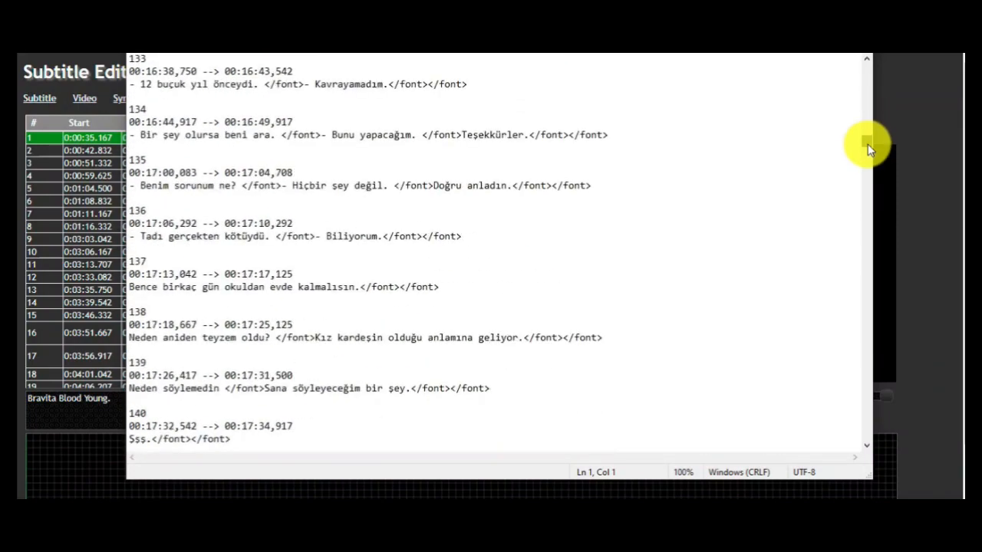